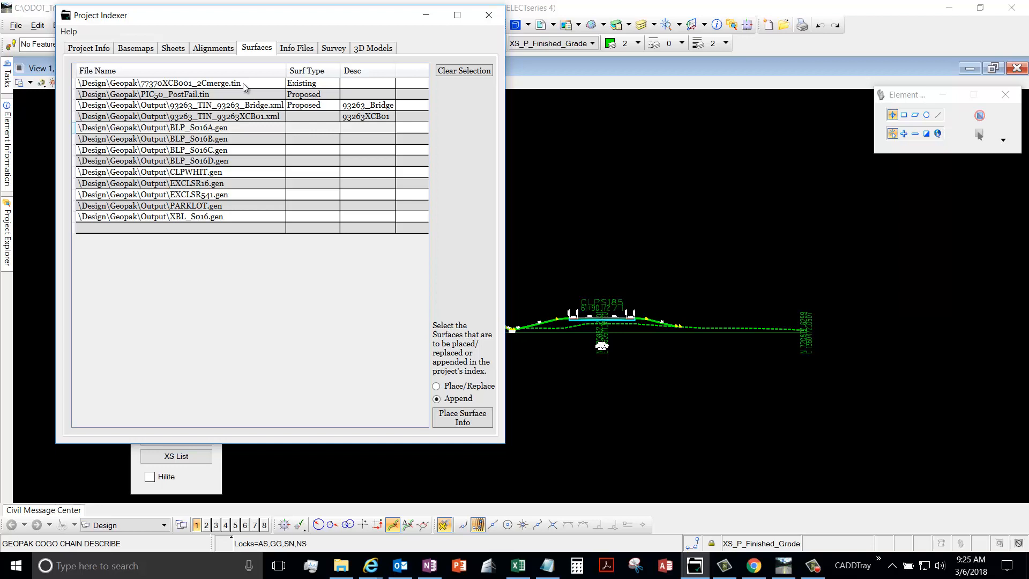
mouse_move(271, 85)
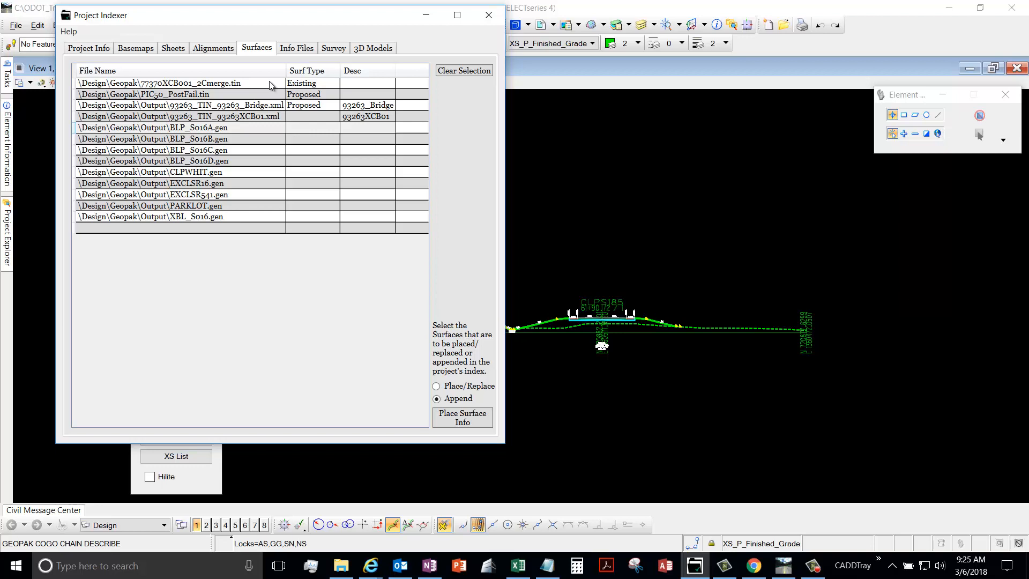
mouse_move(276, 98)
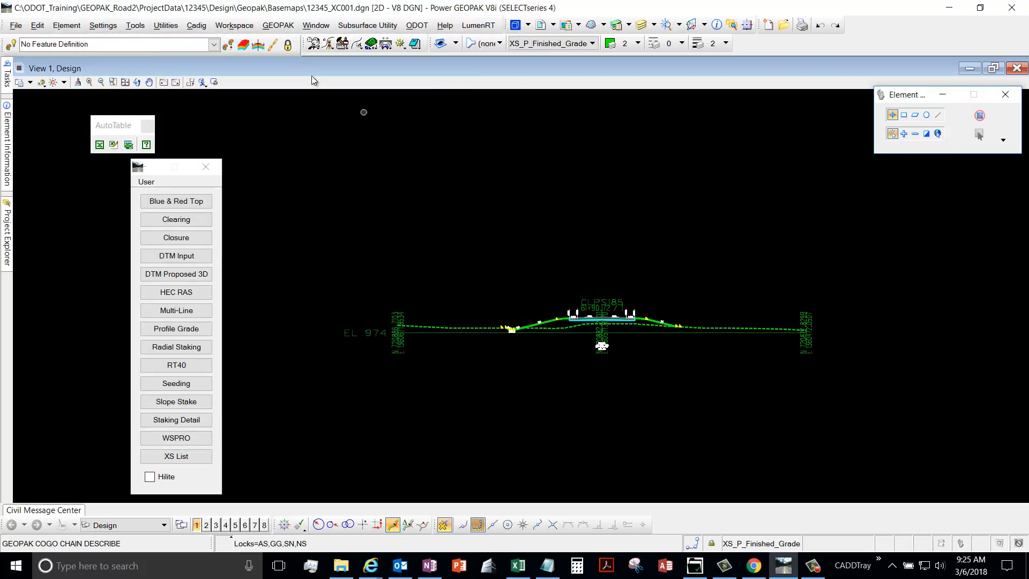
- Reach the DTM Export LandXML dialog through GEOPAK Road's DTM tools utilities flyout
click(277, 26)
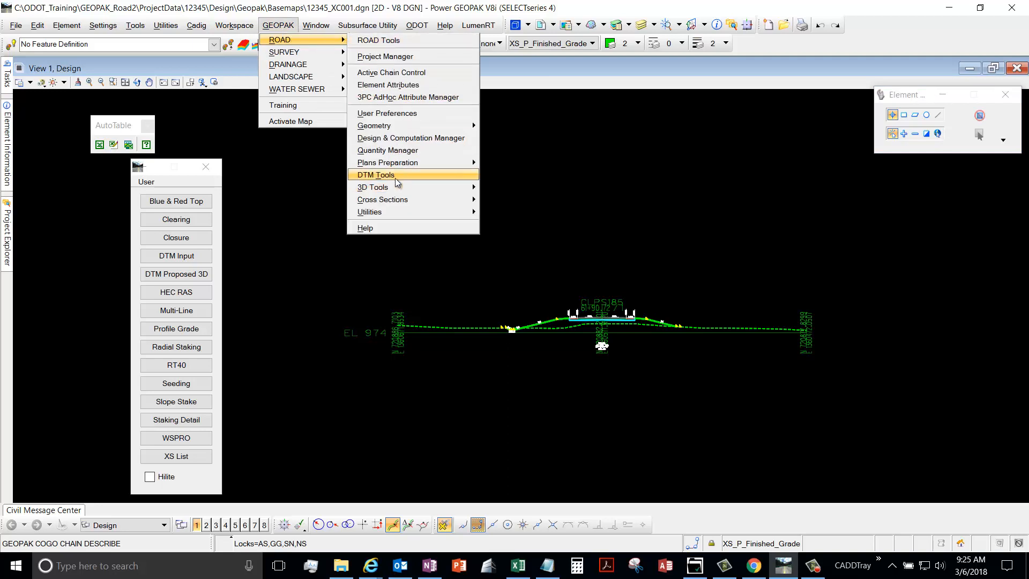
click(376, 175)
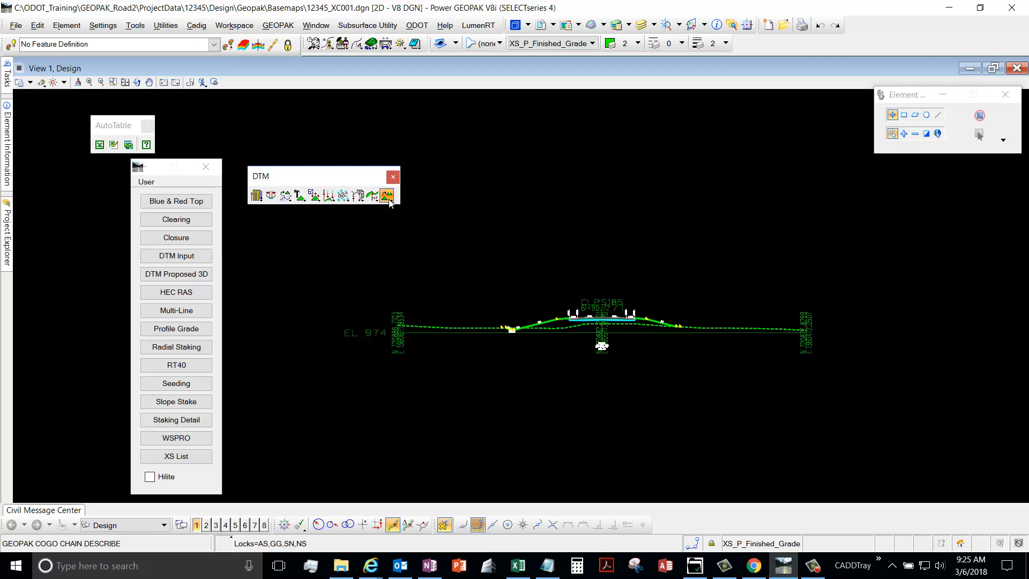
click(386, 195)
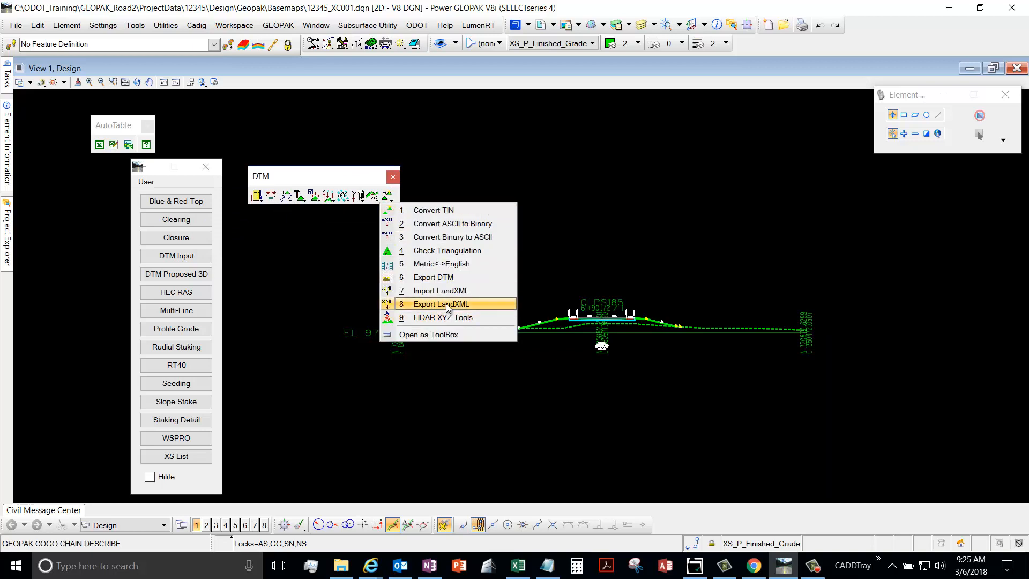
click(441, 305)
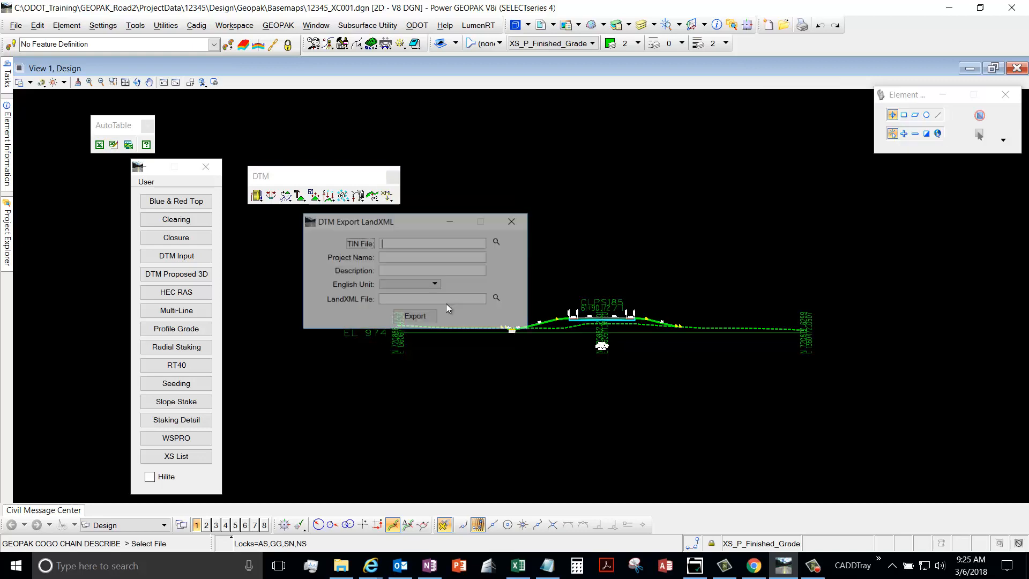
- Load the 12345EXGR.tin surface and enter project name cty-rt-sec
click(495, 242)
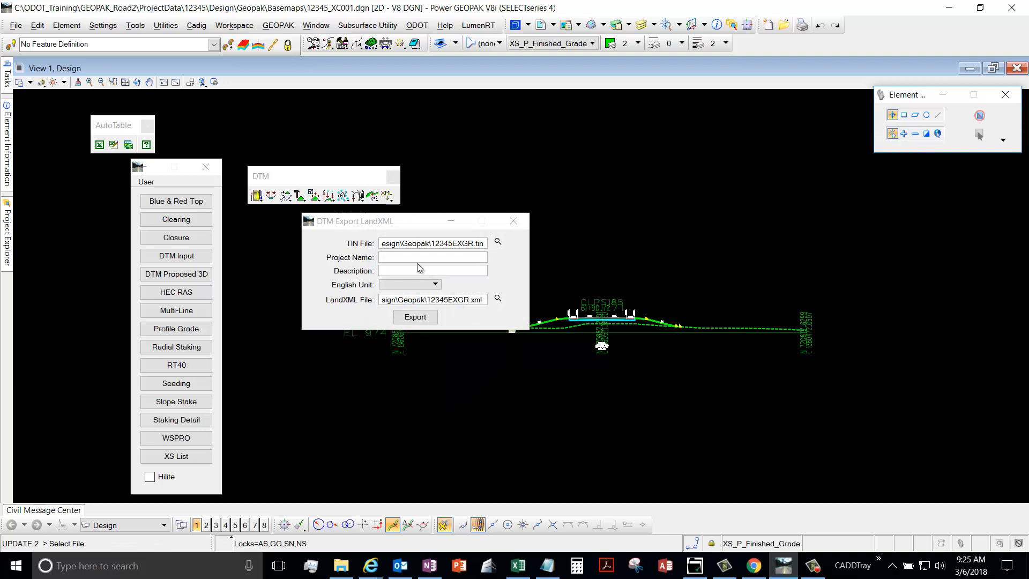
click(433, 257)
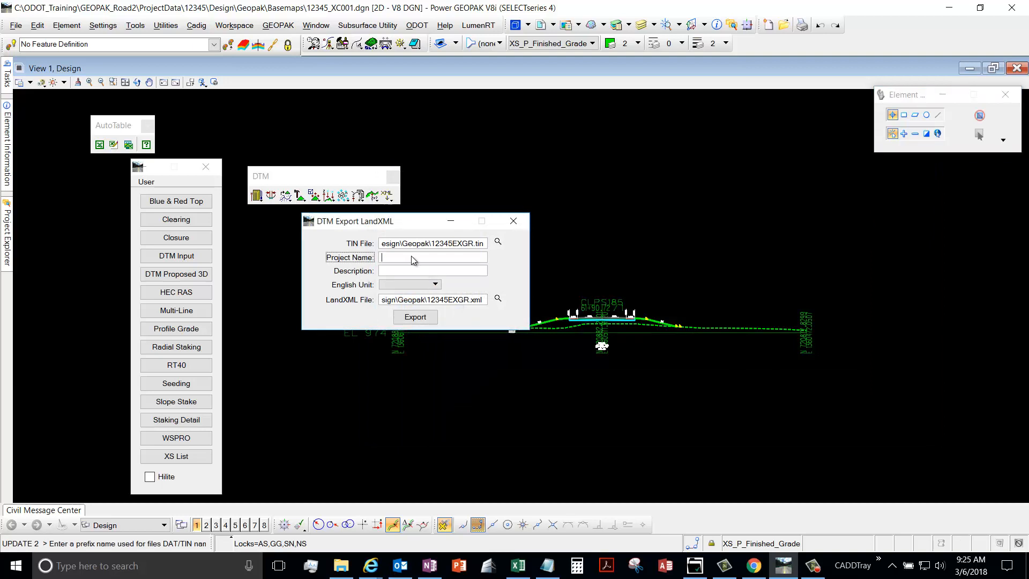
text(cty-)
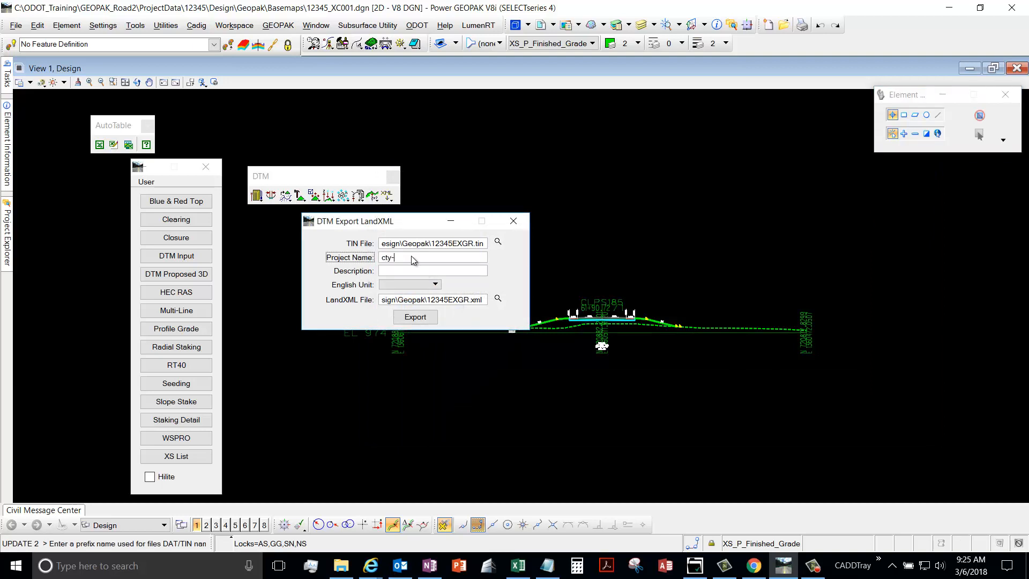
text(rty)
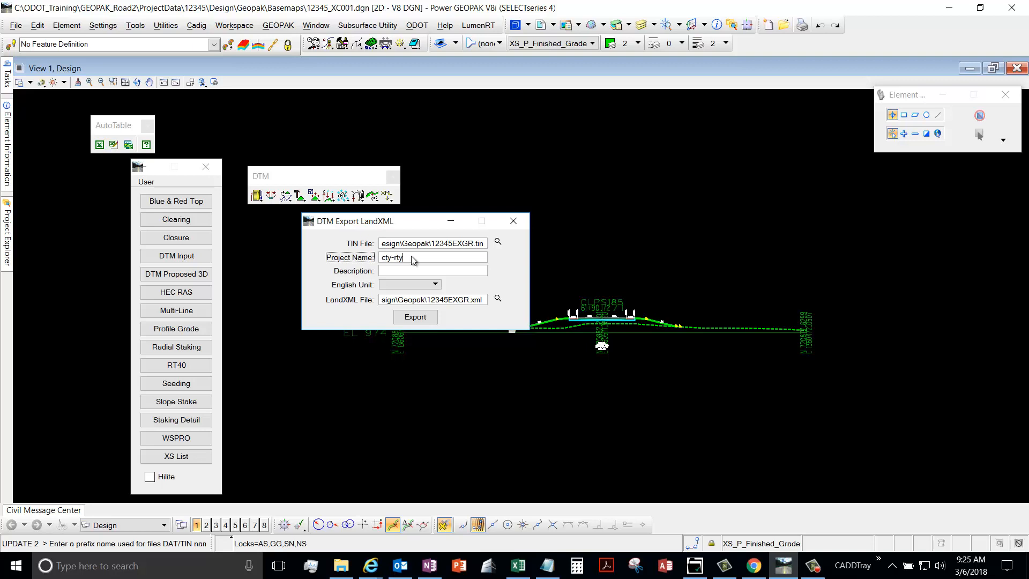
key(Backspace)
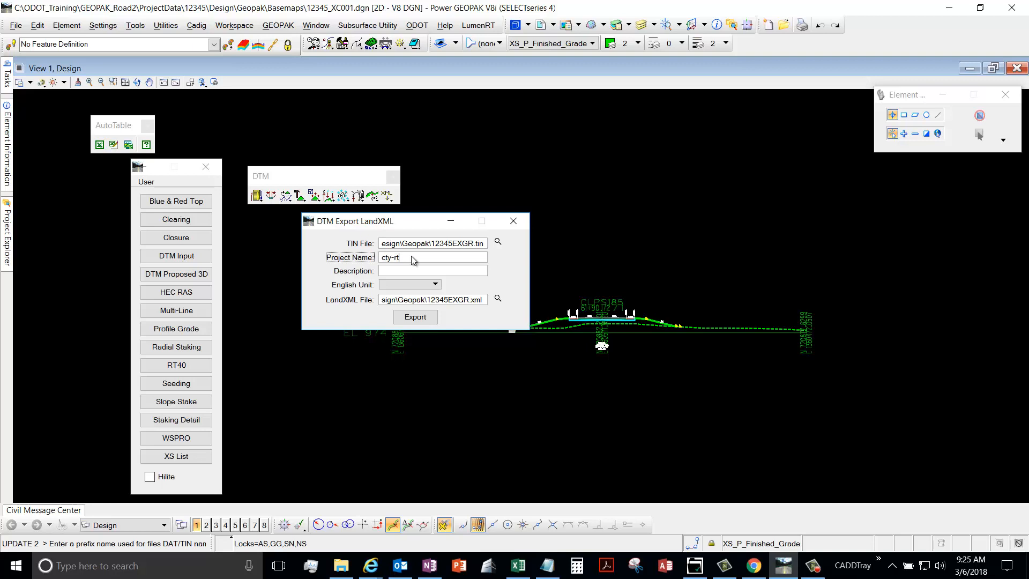
text(-sec)
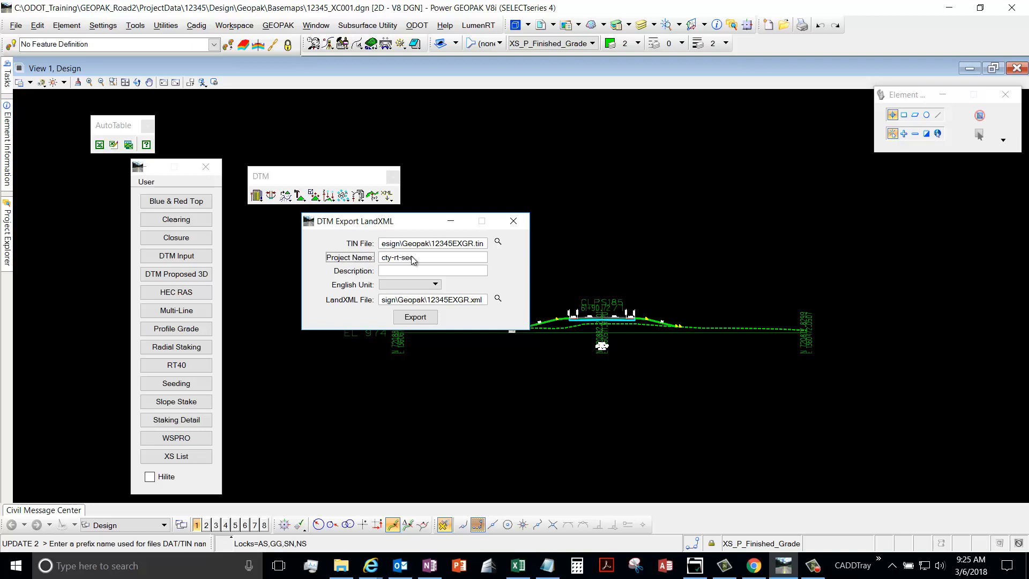
- Enter the surface description existing terrain
click(432, 270)
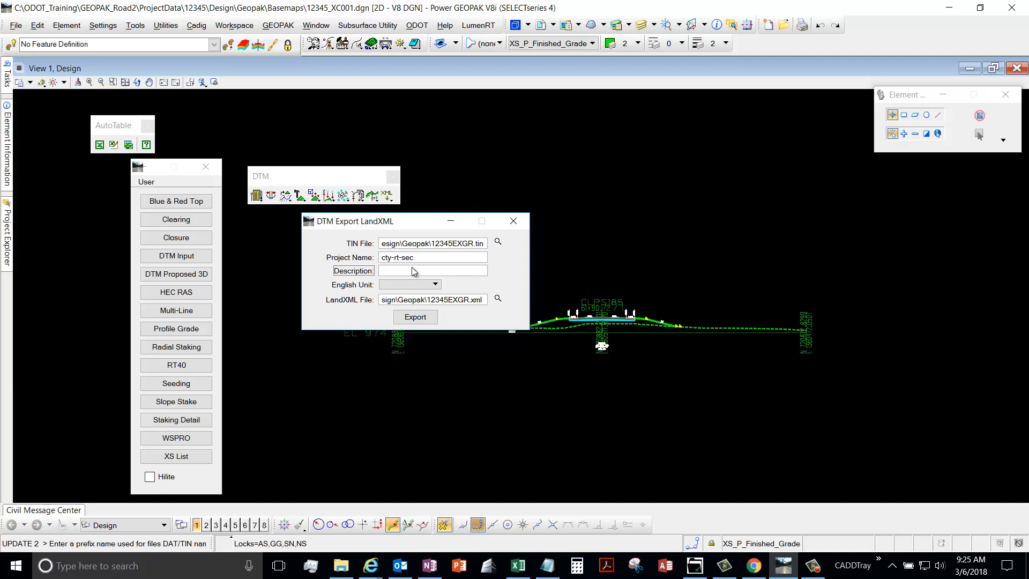
text(e)
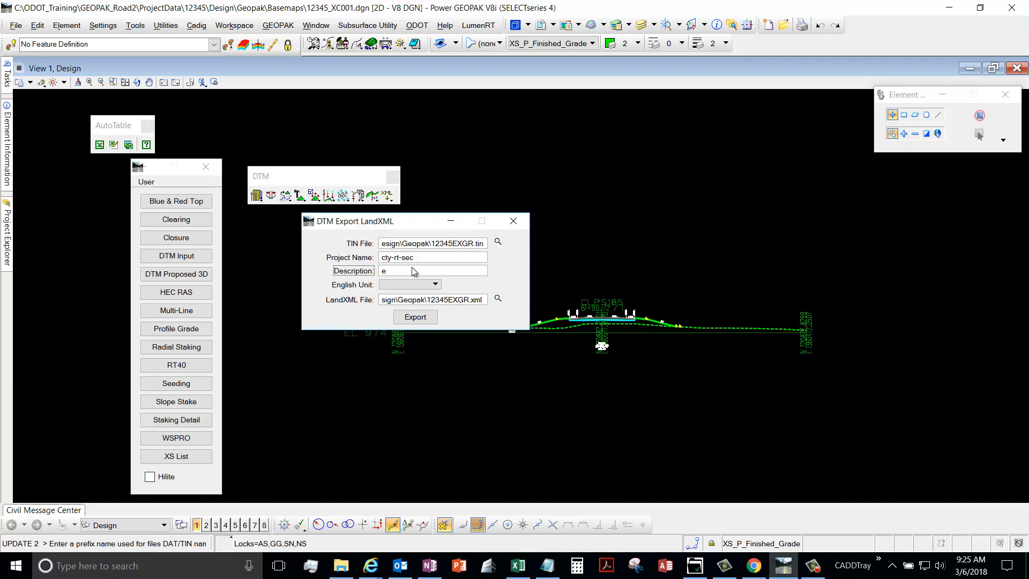
text(xisting)
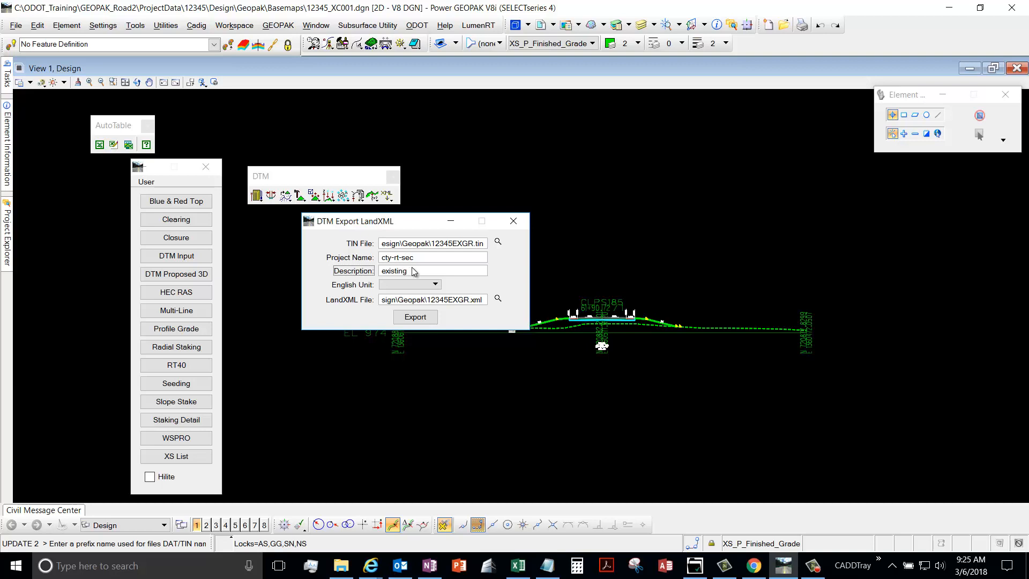
text(t)
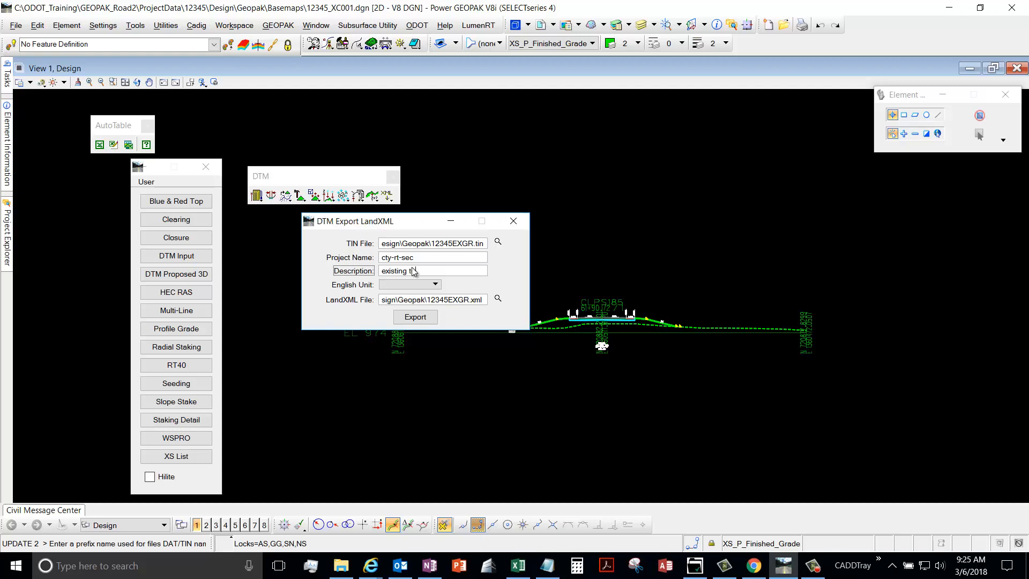
text(errain)
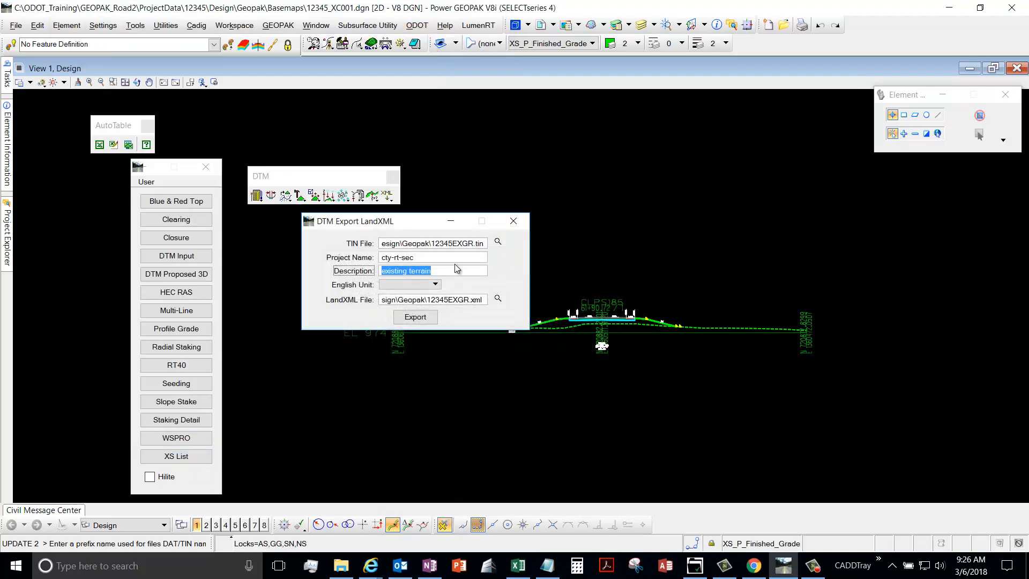
- Set units to US Survey Feet and export the surface to LandXML
click(435, 284)
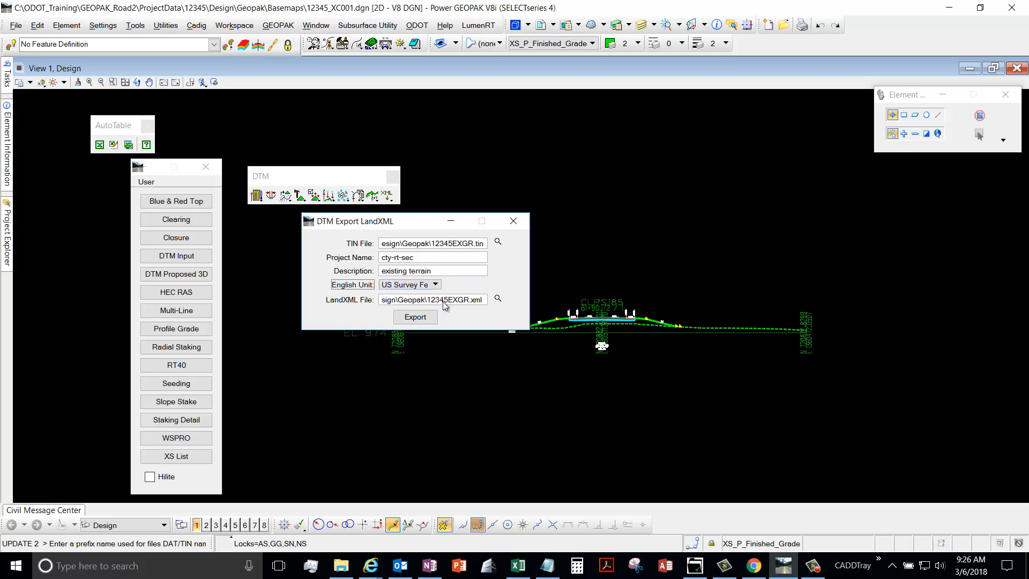
double_click(457, 299)
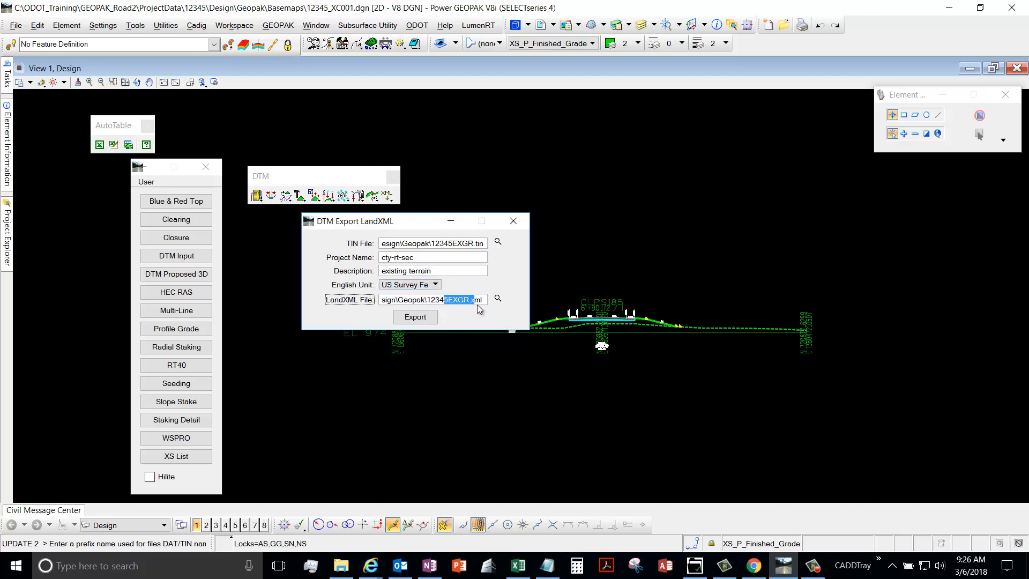
click(416, 317)
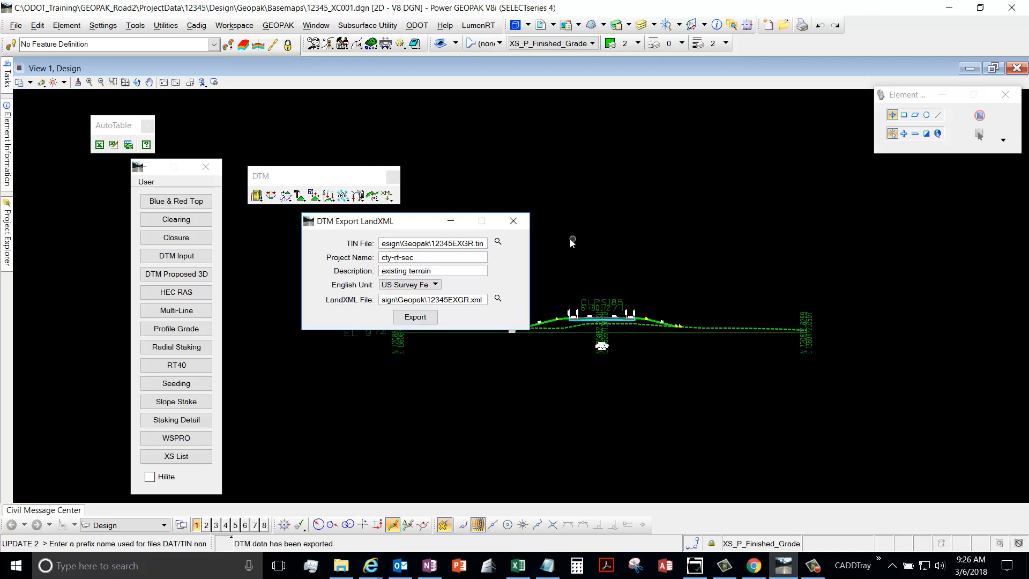
mouse_move(365, 546)
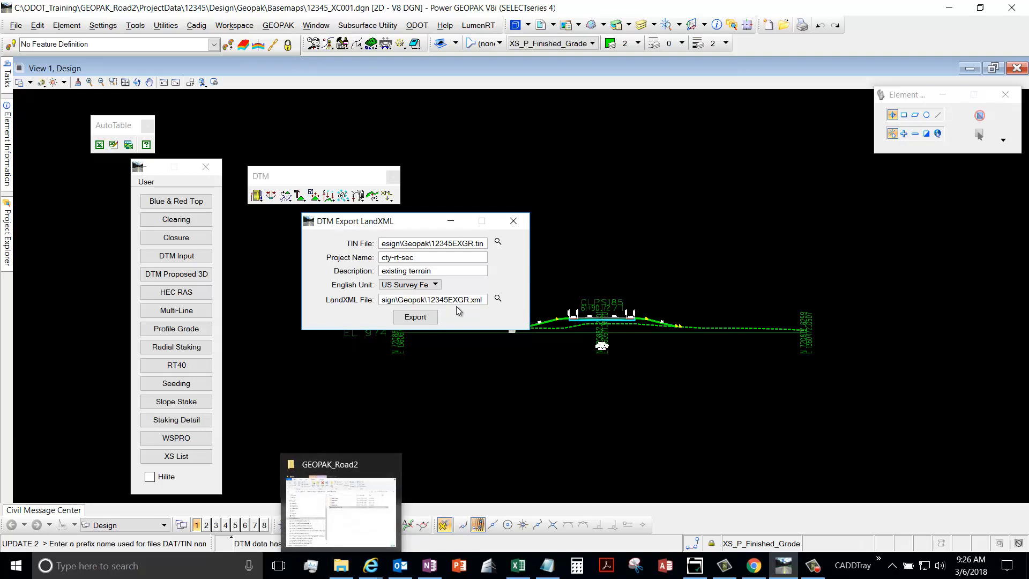
click(416, 317)
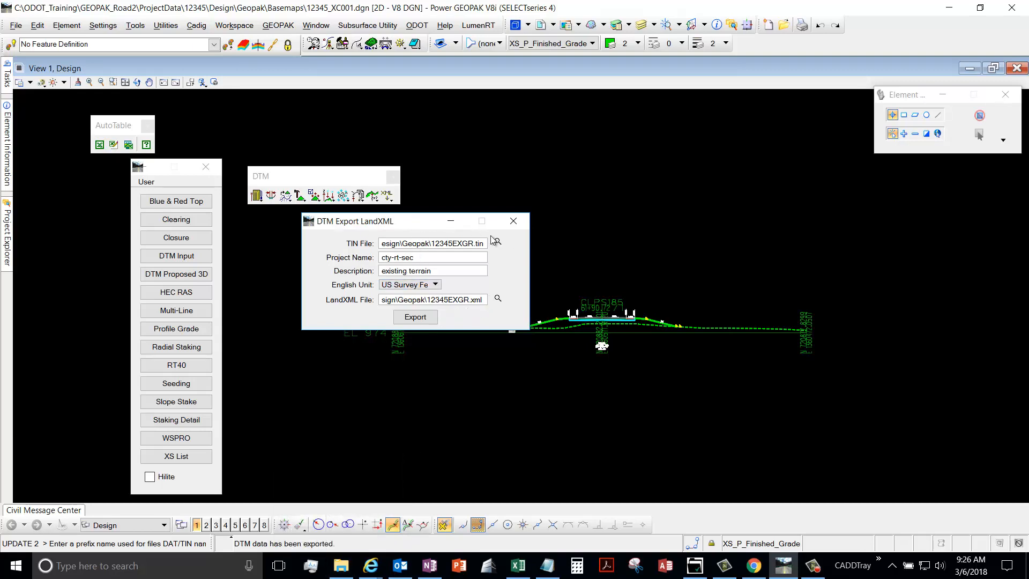
- Close the LandXML export dialog, leaving the cross-section view displayed
click(512, 221)
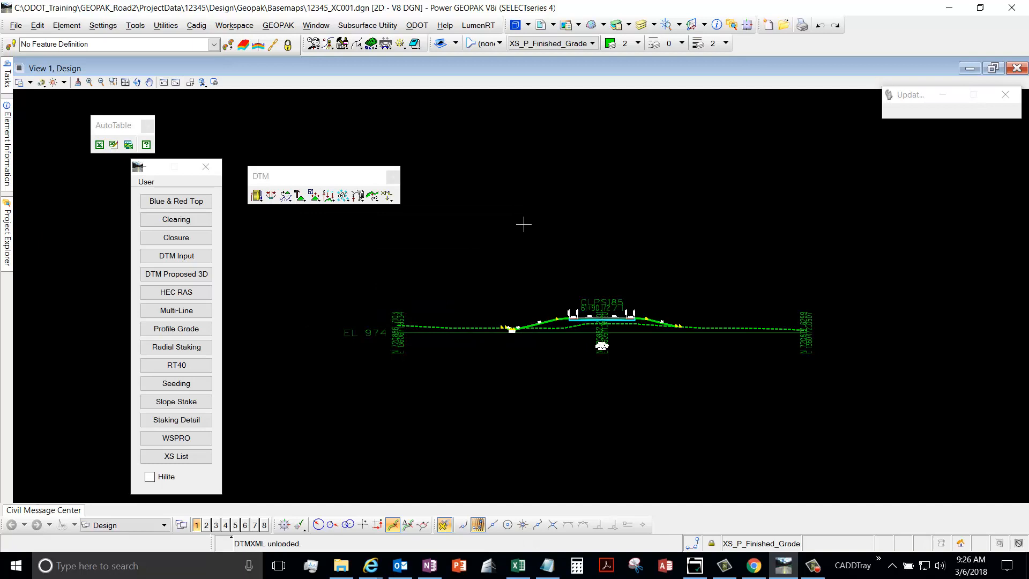
mouse_move(547, 318)
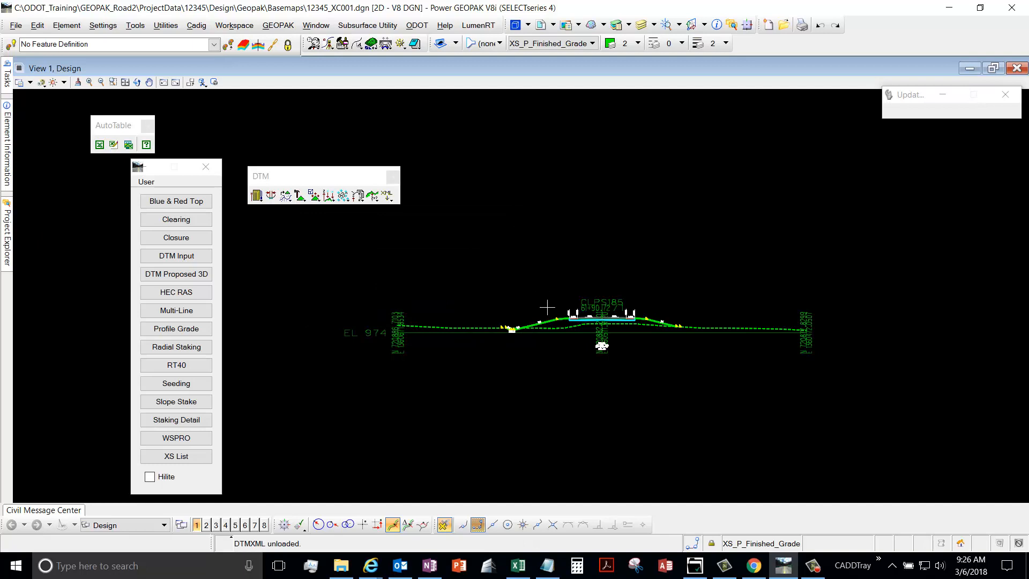
mouse_move(523, 420)
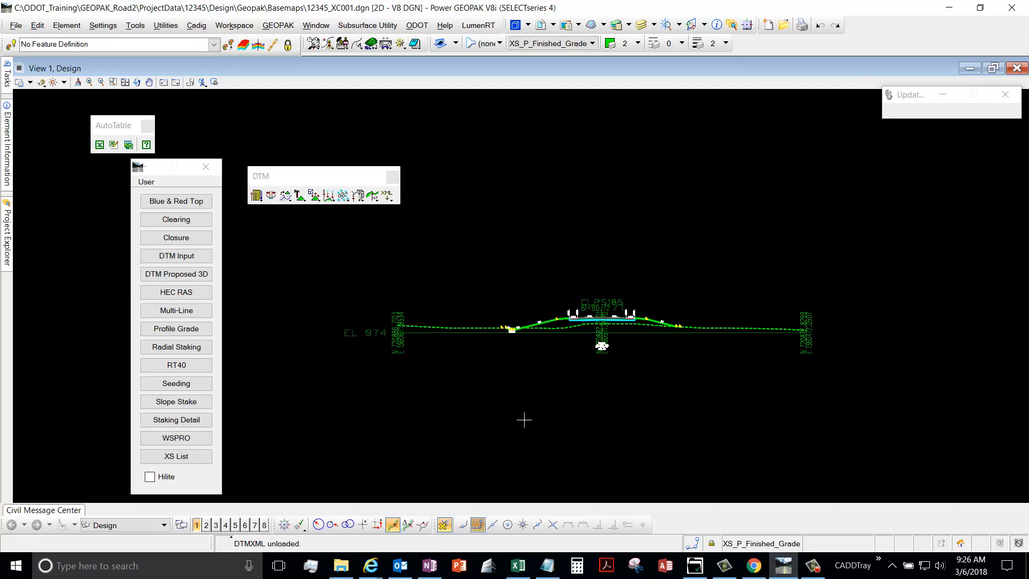
mouse_move(561, 461)
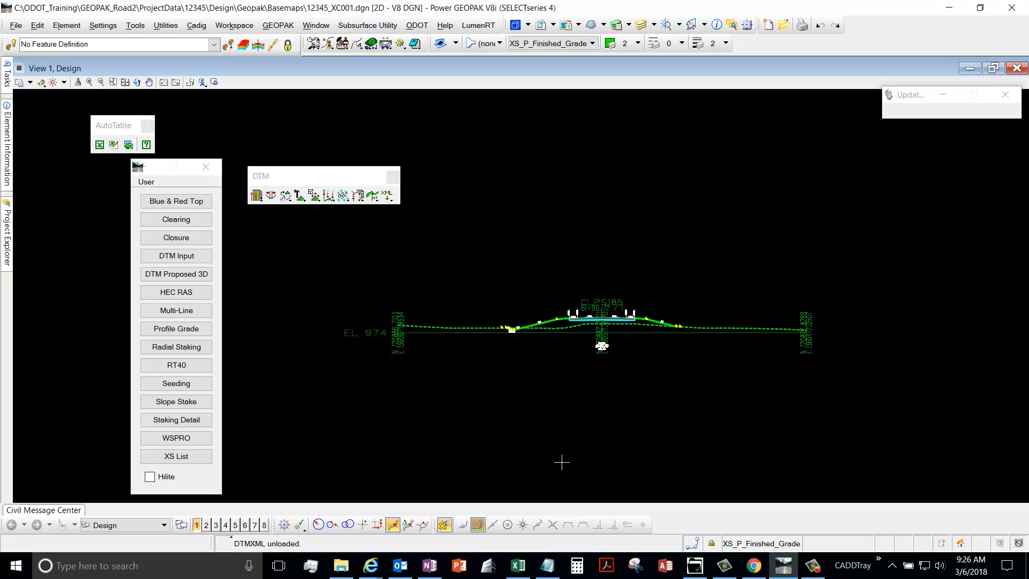
mouse_move(709, 436)
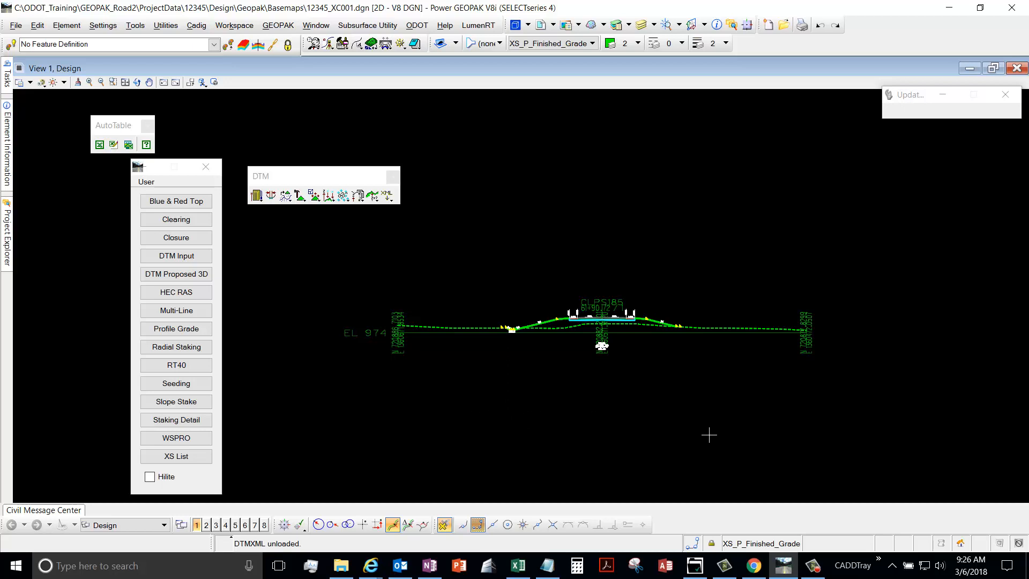
mouse_move(675, 299)
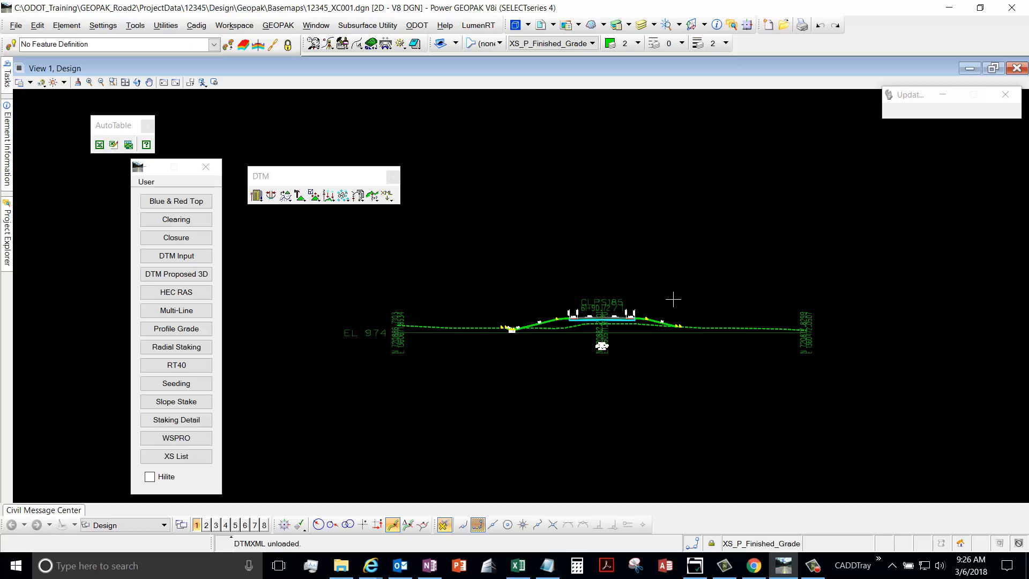
mouse_move(493, 370)
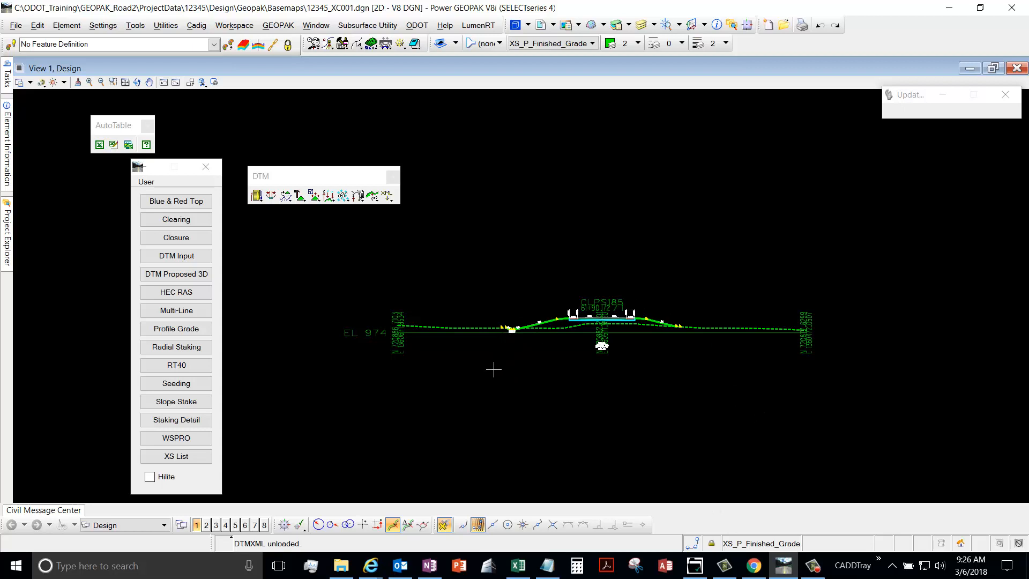
mouse_move(494, 355)
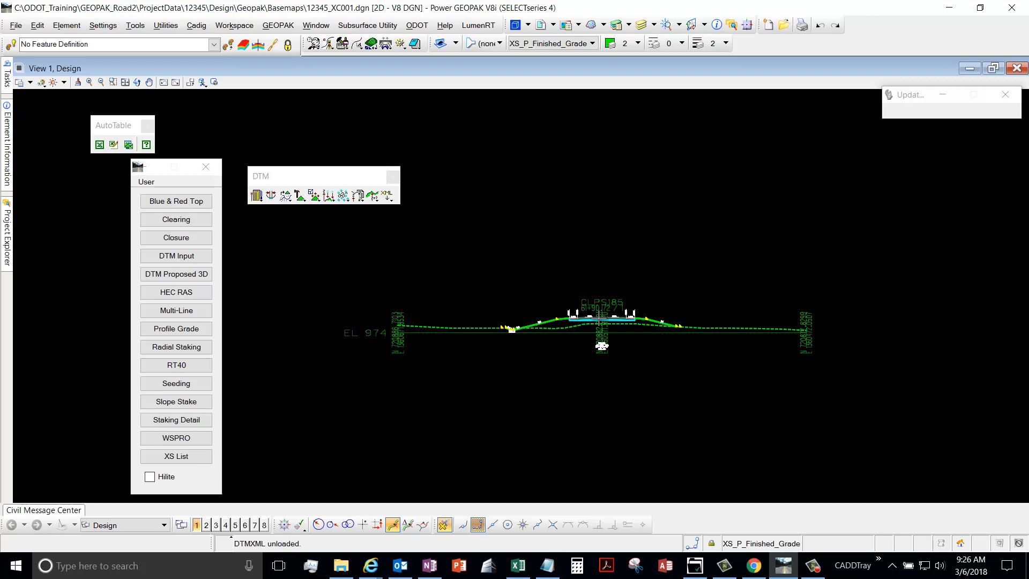
mouse_move(680, 336)
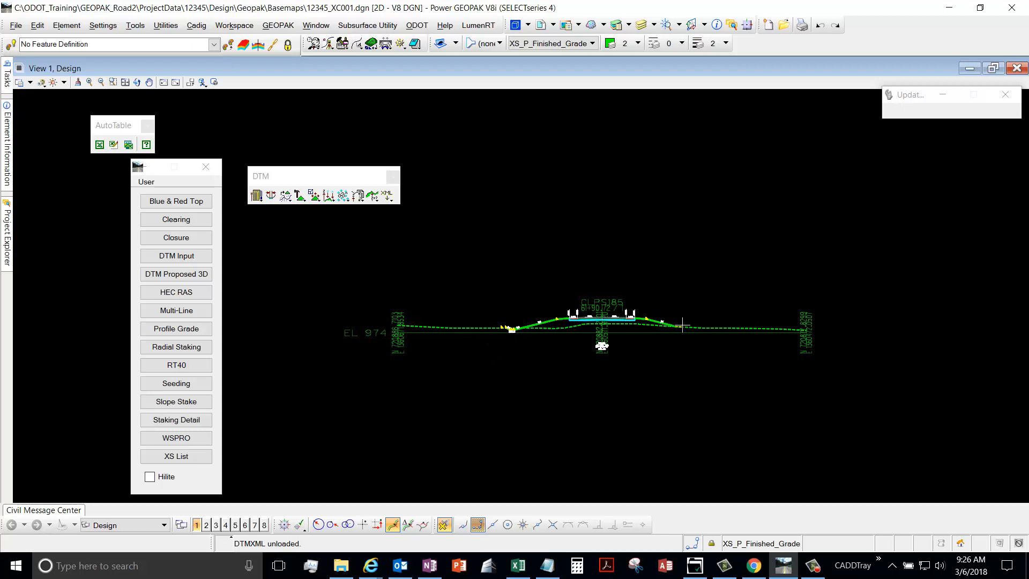
mouse_move(625, 260)
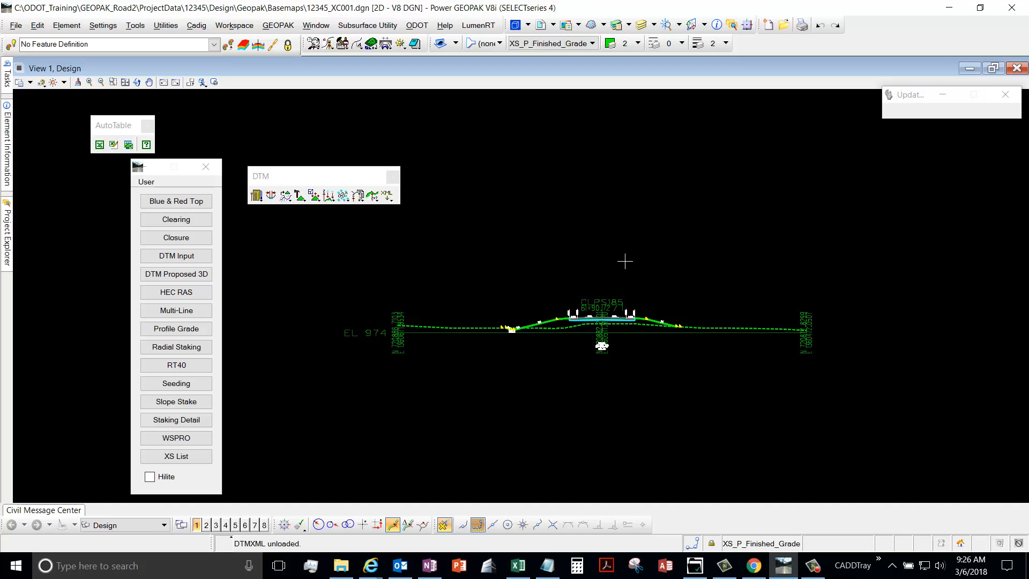
mouse_move(635, 242)
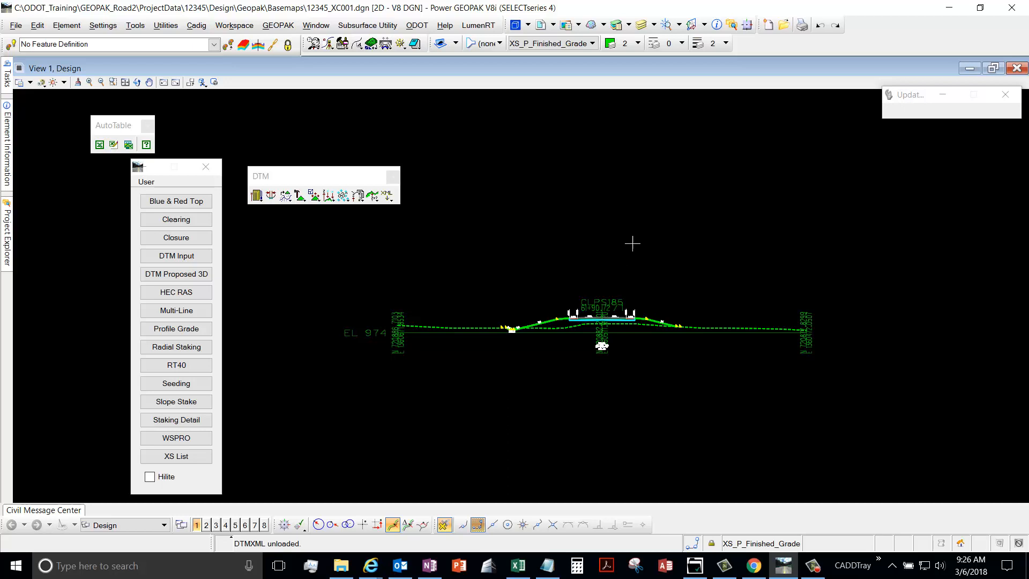
mouse_move(635, 298)
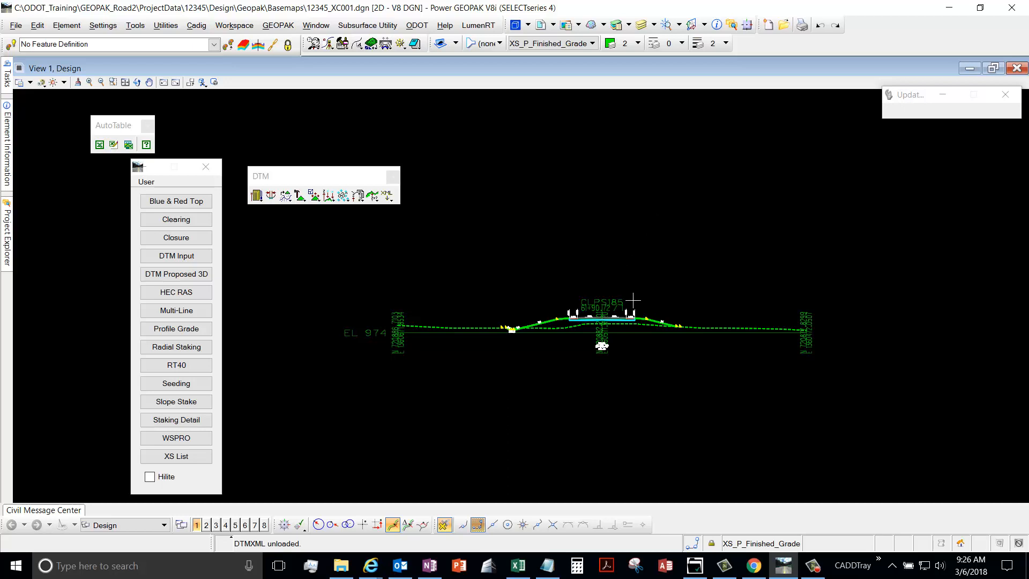
mouse_move(693, 330)
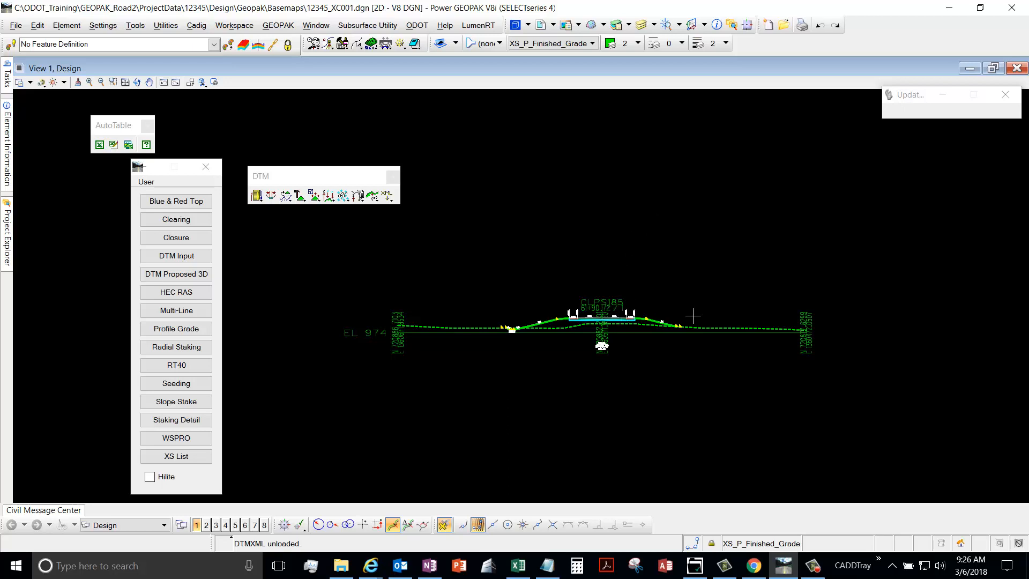
mouse_move(749, 411)
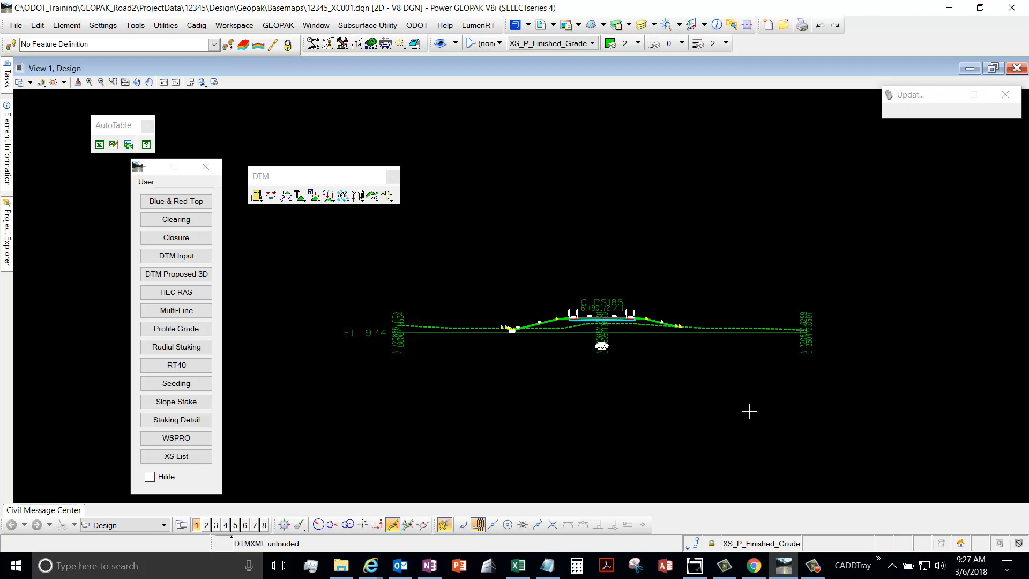
mouse_move(710, 397)
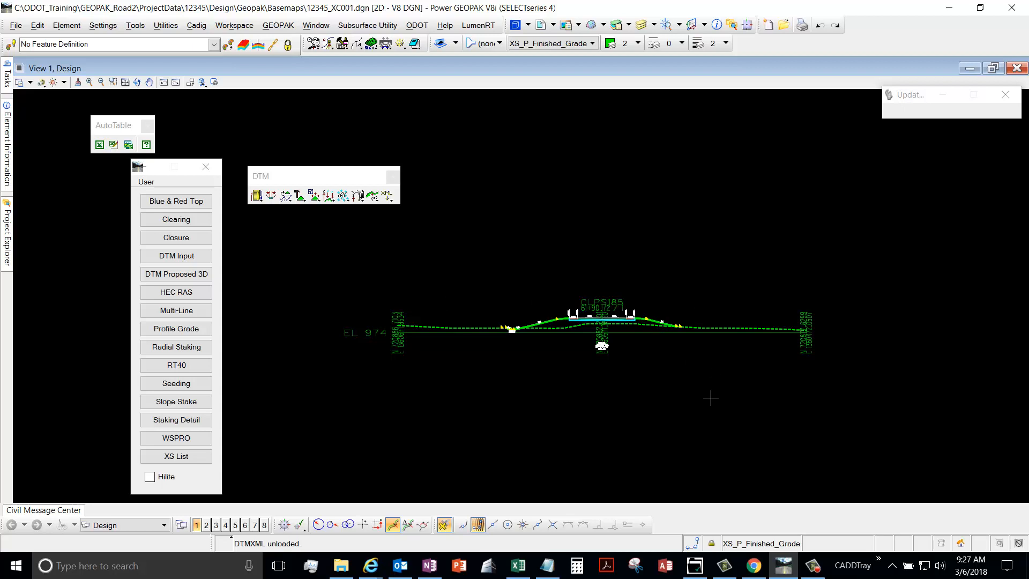
mouse_move(686, 423)
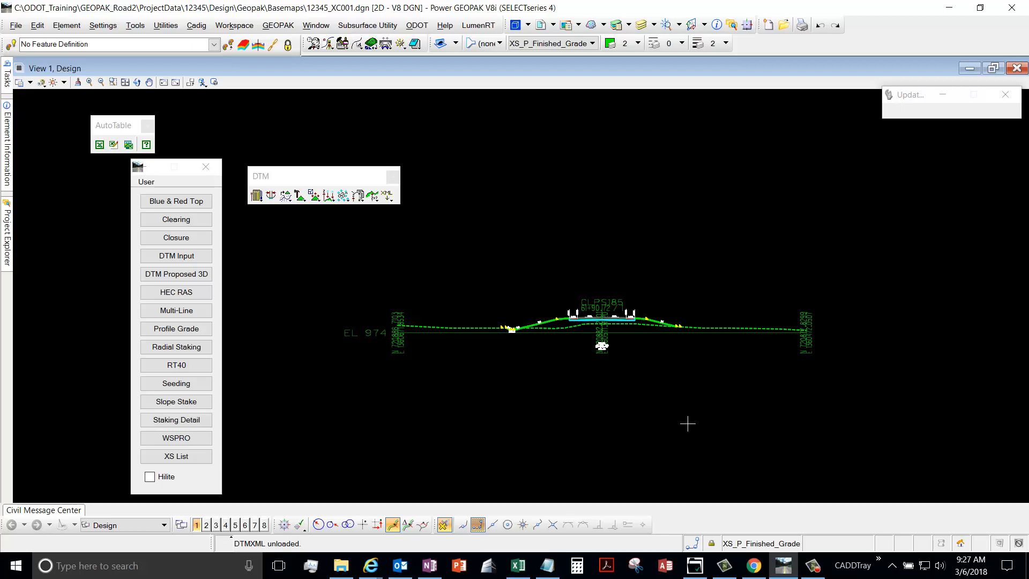
mouse_move(384, 378)
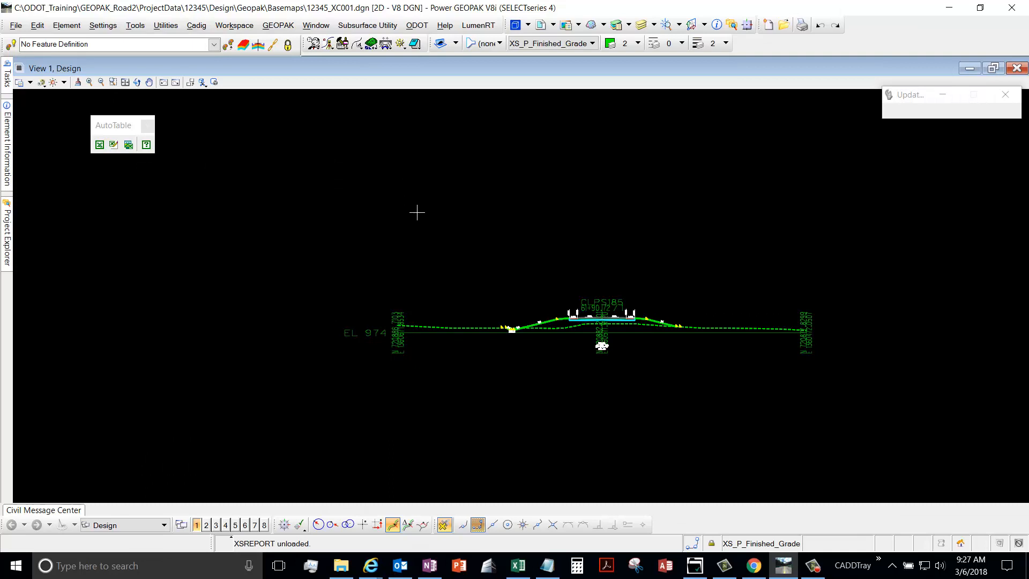
- Reopen the cross section User reports toolbox via GEOPAK Road's Cross Sections menu
click(277, 26)
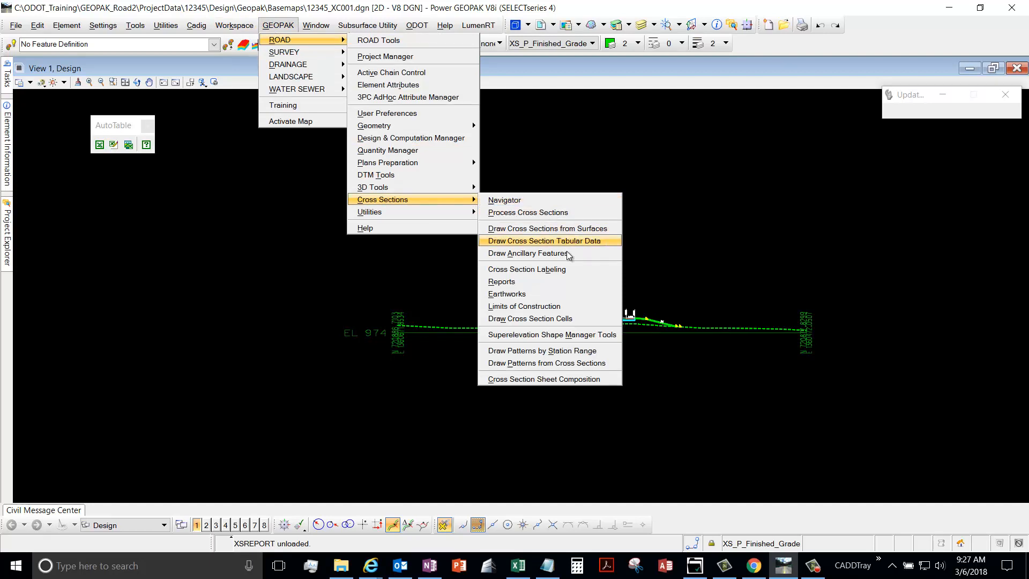
mouse_move(515, 288)
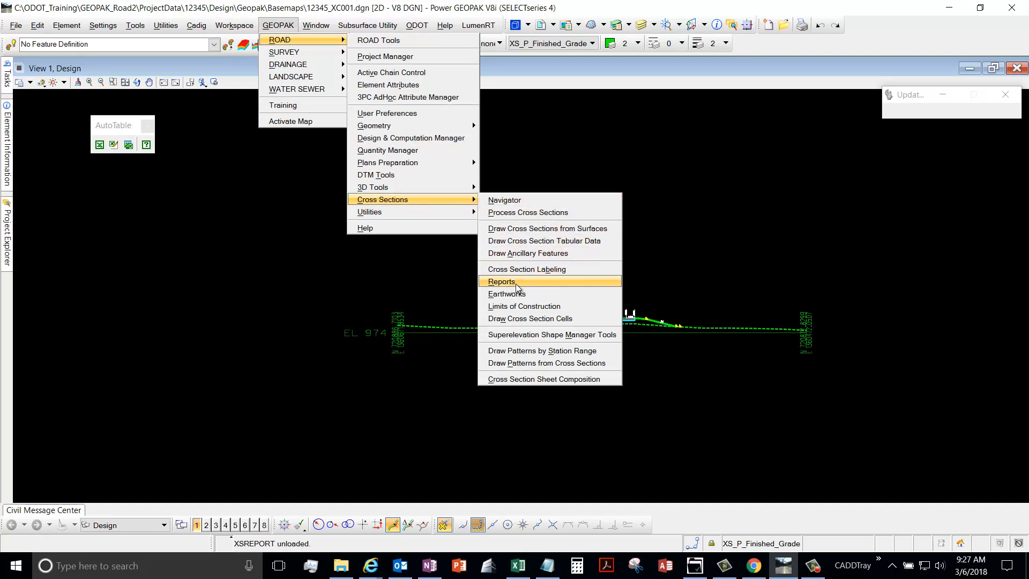
click(502, 280)
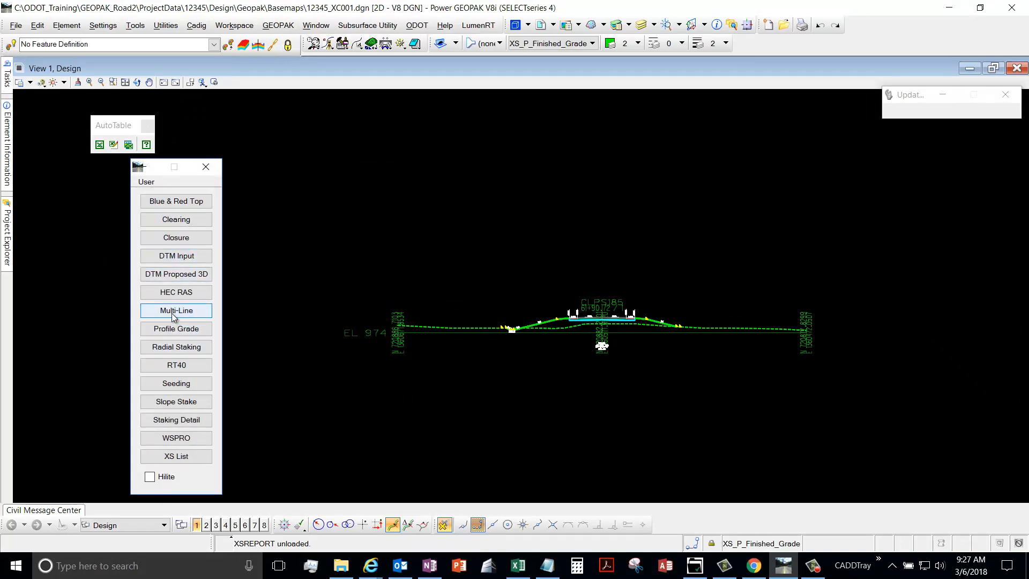
- Open the Multi-Line Report for job 185, chain CLPS185, and place it above the cross section
click(176, 311)
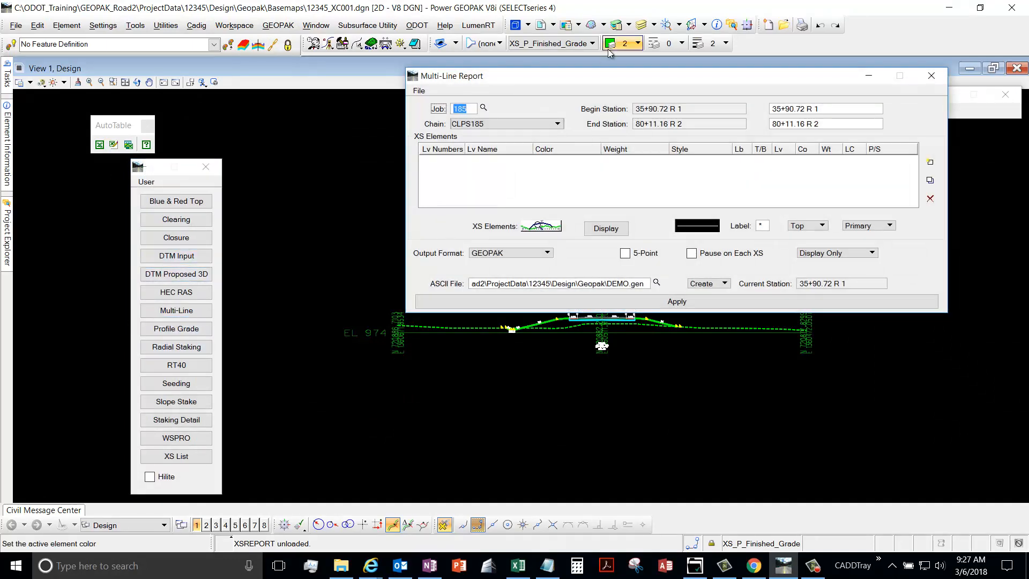
drag(451, 75, 172, 50)
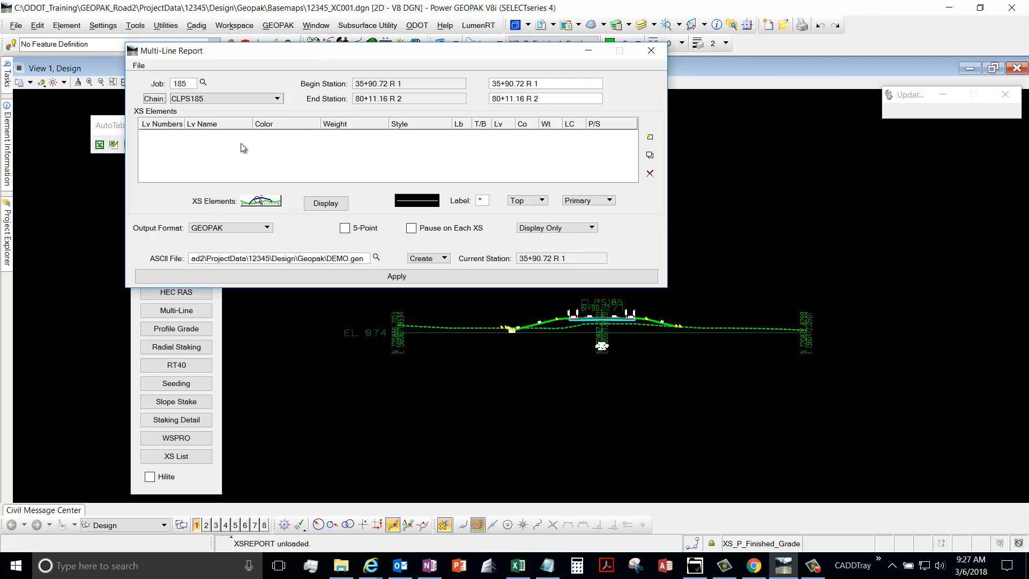
mouse_move(380, 109)
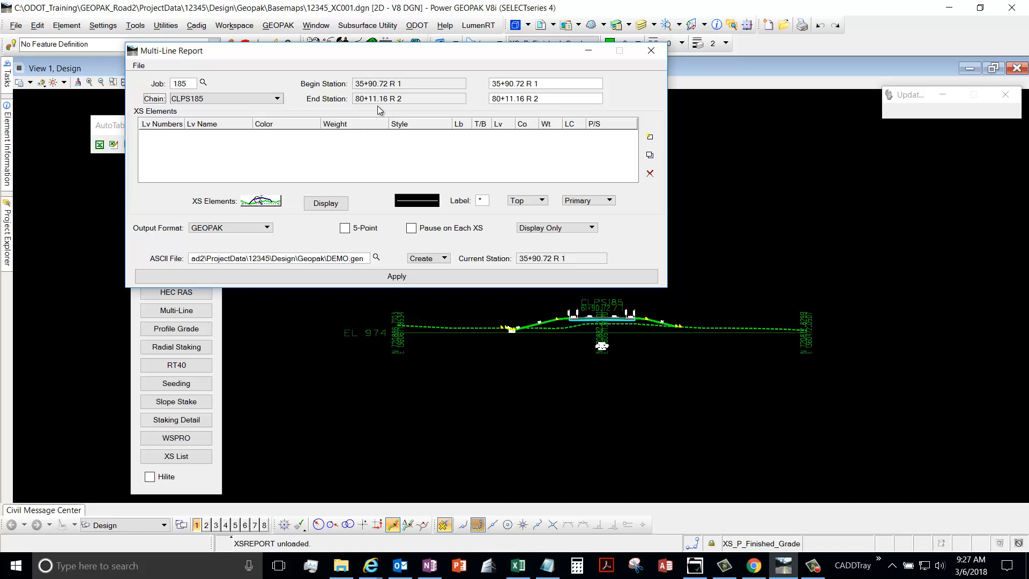
drag(394, 50, 501, 28)
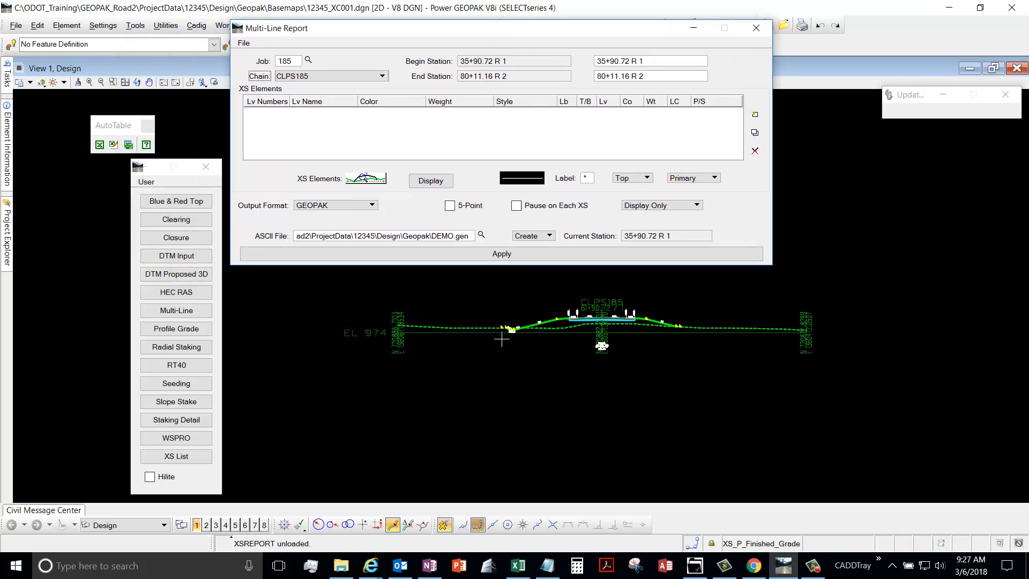
mouse_move(659, 350)
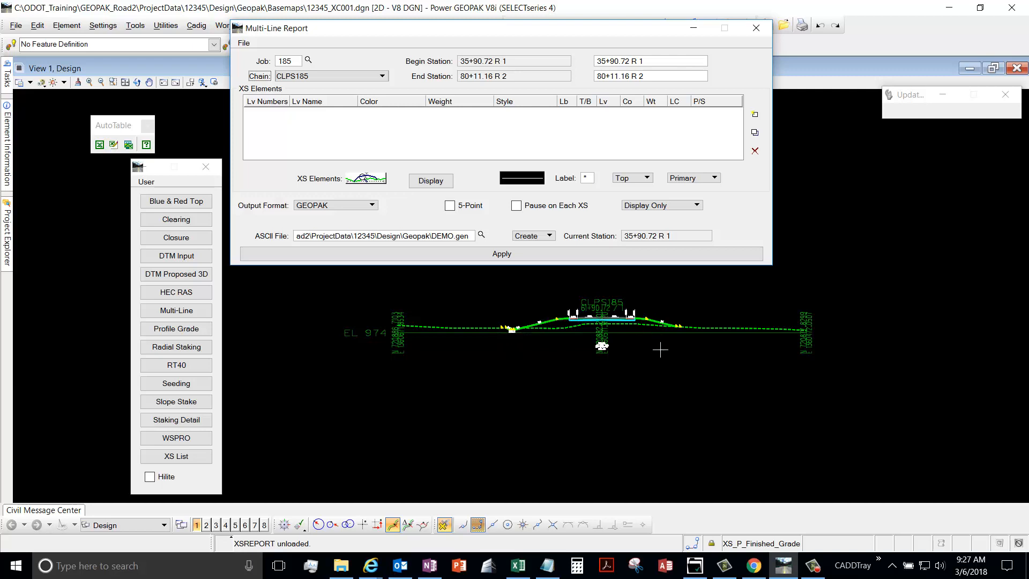
mouse_move(506, 339)
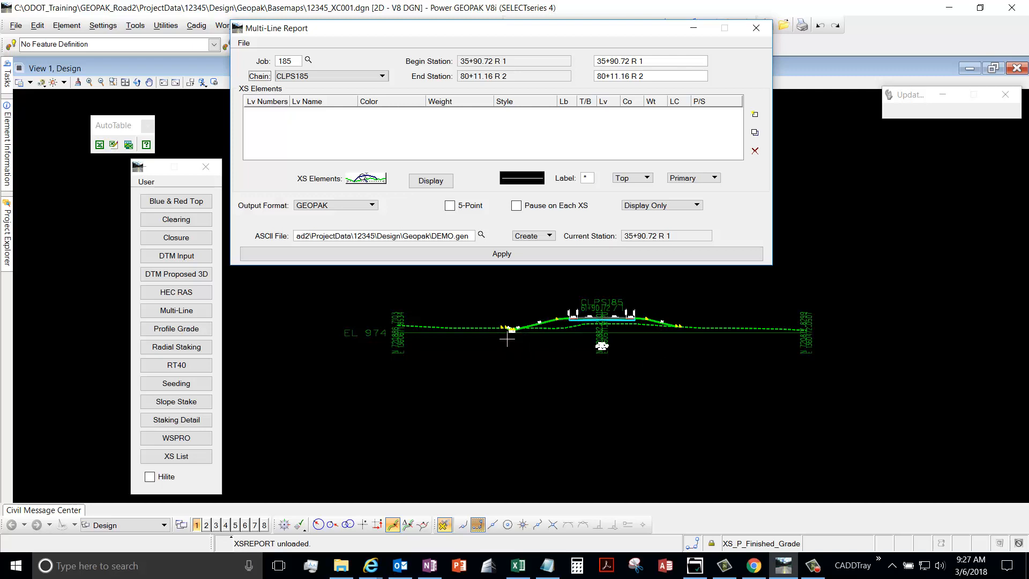
mouse_move(506, 370)
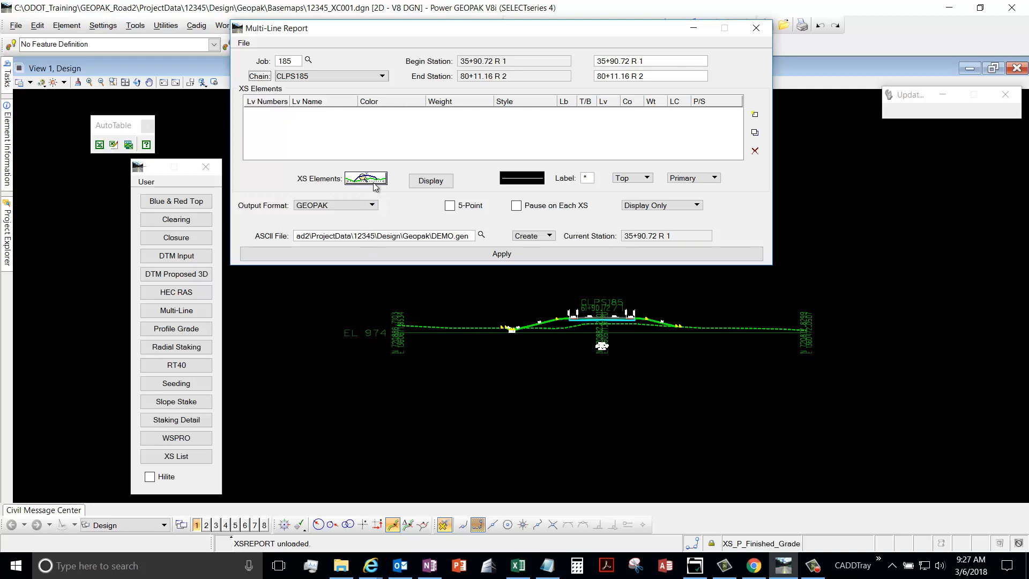
- Filter candidate level names to Shoulder_Surface, Finished_Grade, Ditch_Bottom and Pavt_Surface
click(367, 179)
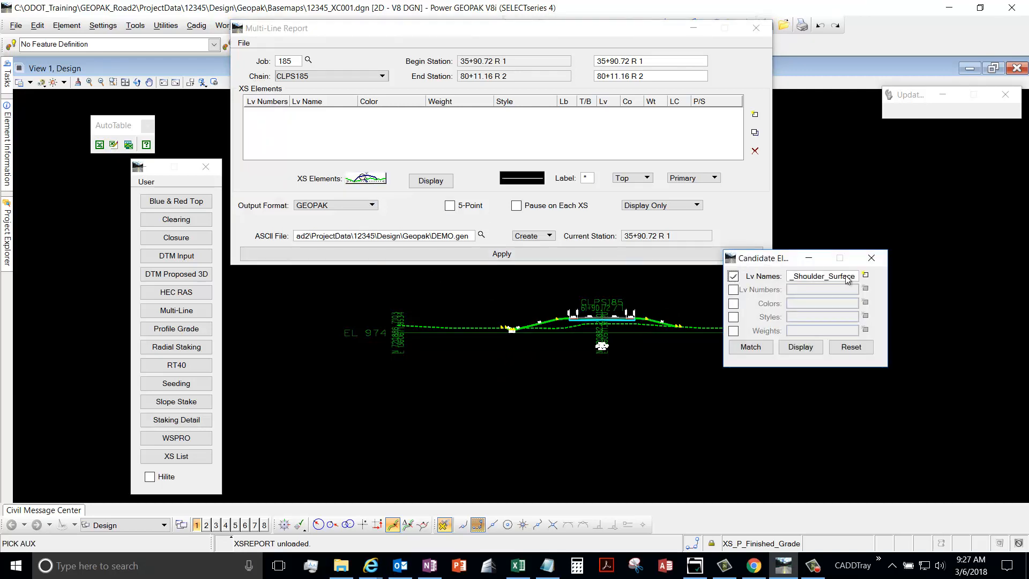
click(865, 275)
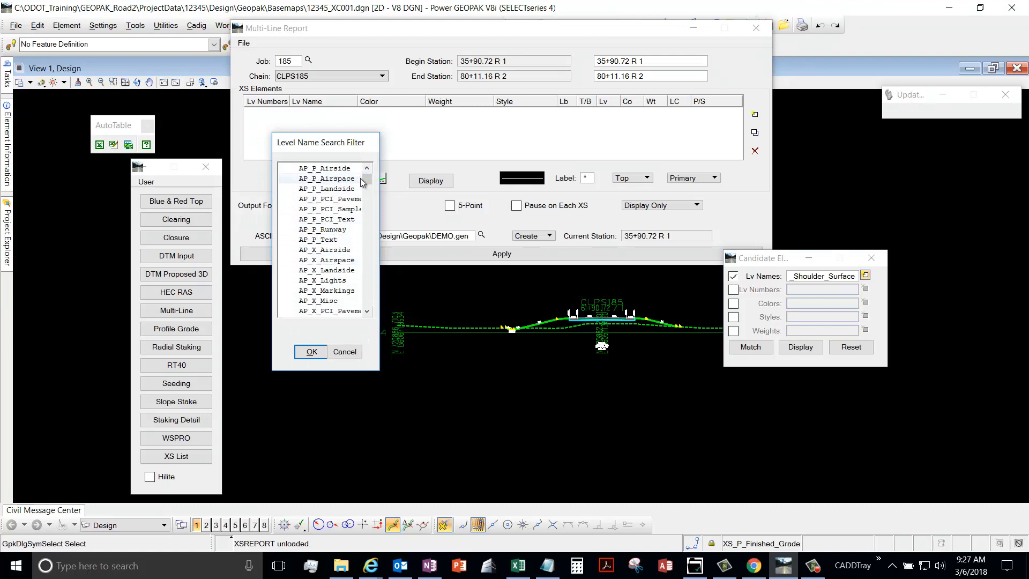
scroll(down, 3)
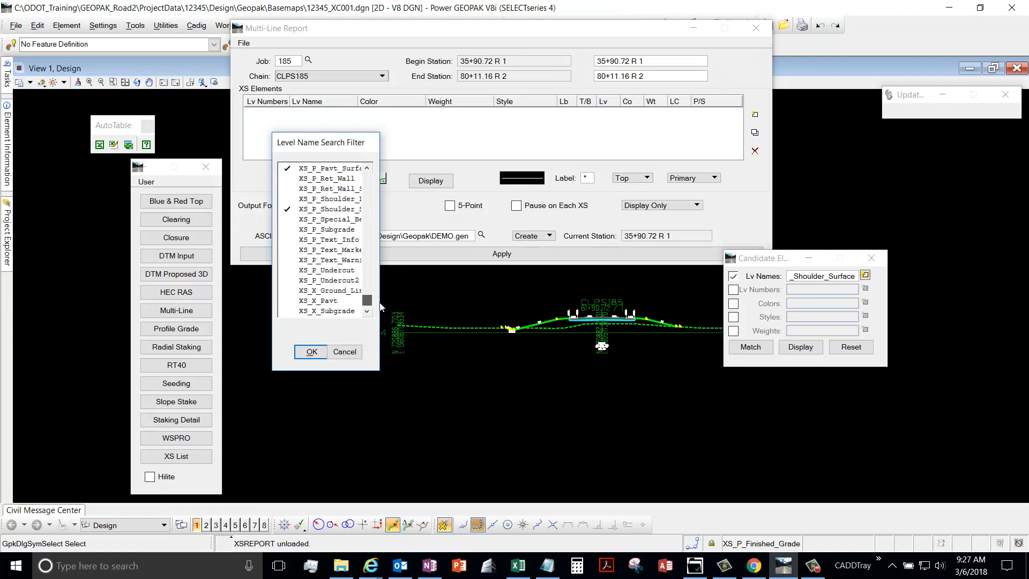
mouse_move(377, 242)
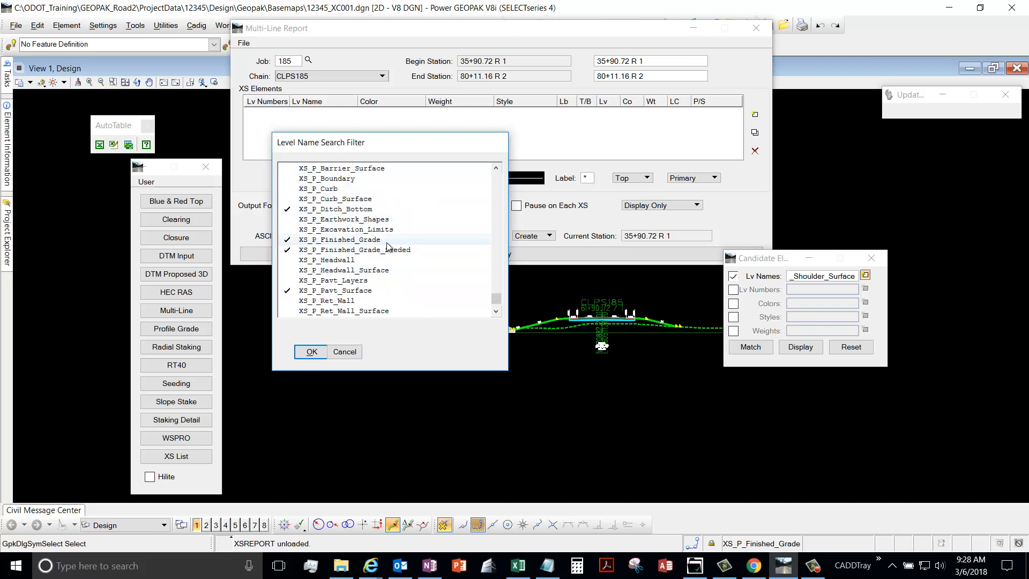
mouse_move(362, 199)
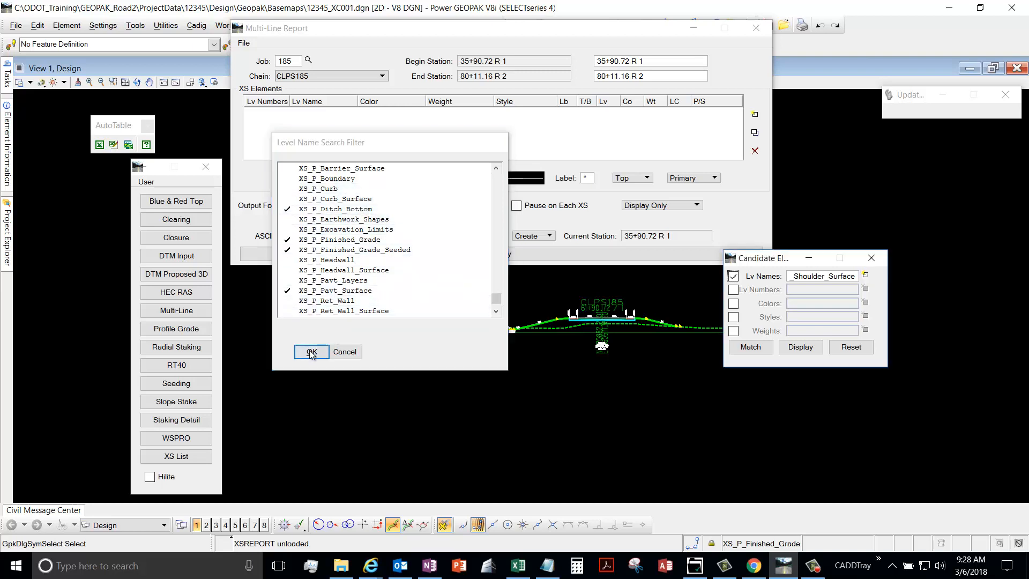
click(311, 351)
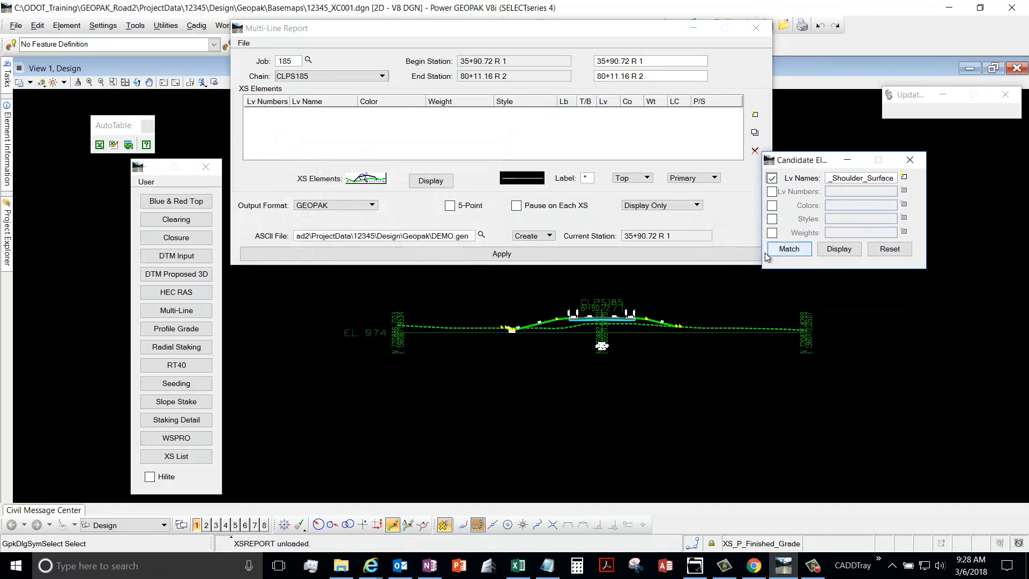
- Match and display elements on the chosen levels, then close the Candidate Elements dialog
click(838, 248)
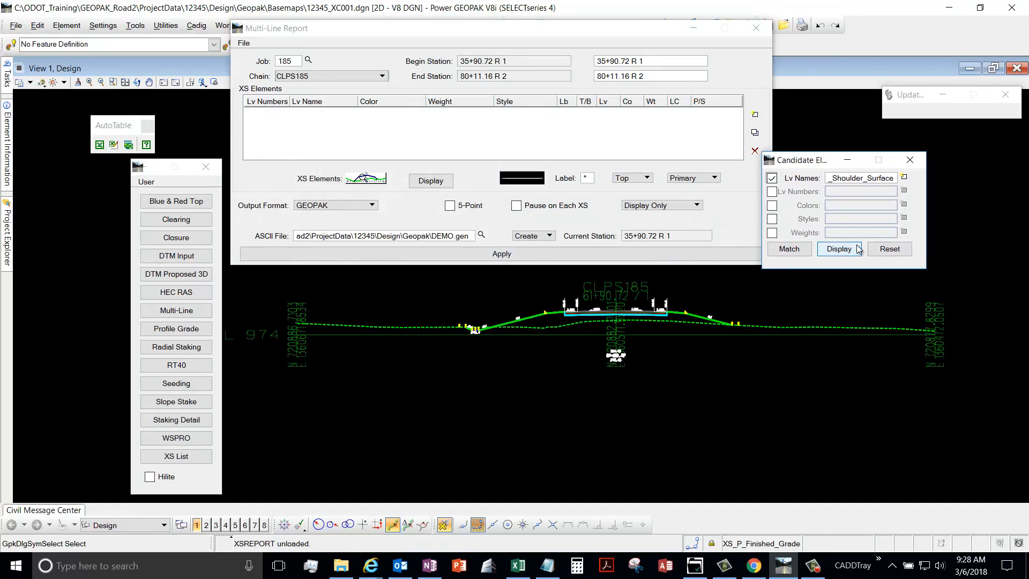
click(839, 249)
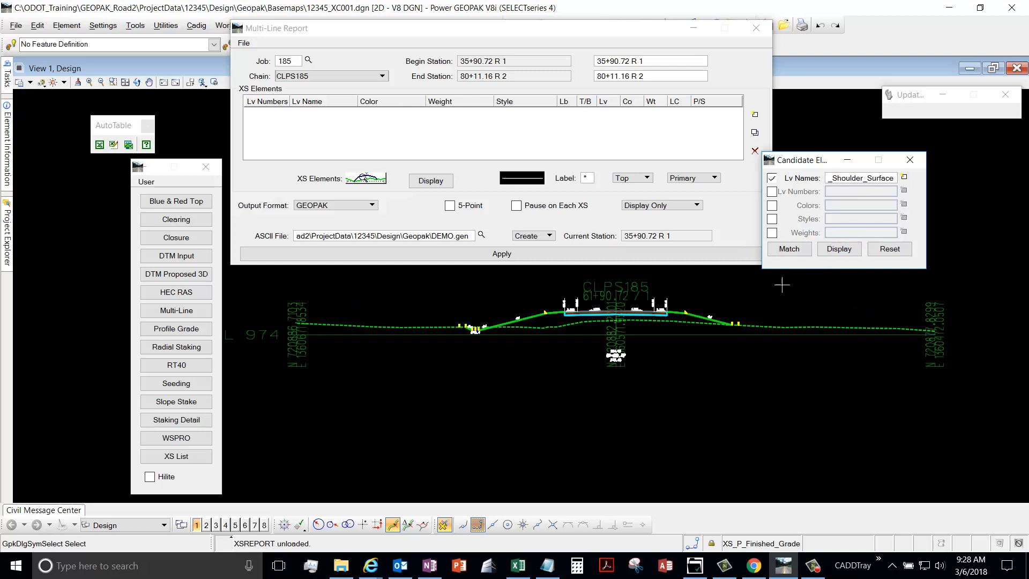
click(909, 159)
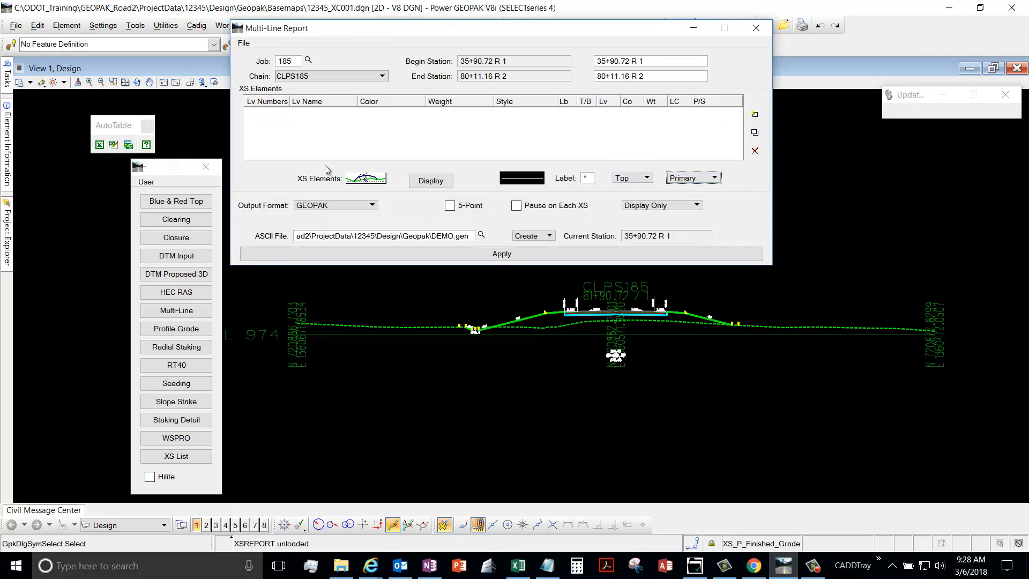
mouse_move(738, 129)
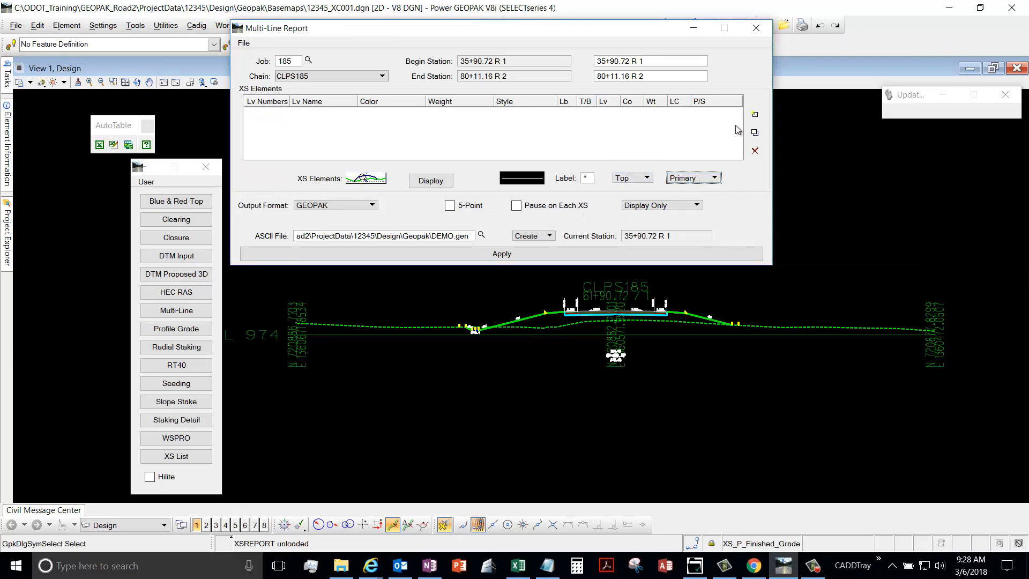
- Add the matched levels to XS Elements, keep Display Only with GEOPAK output, and apply
click(755, 114)
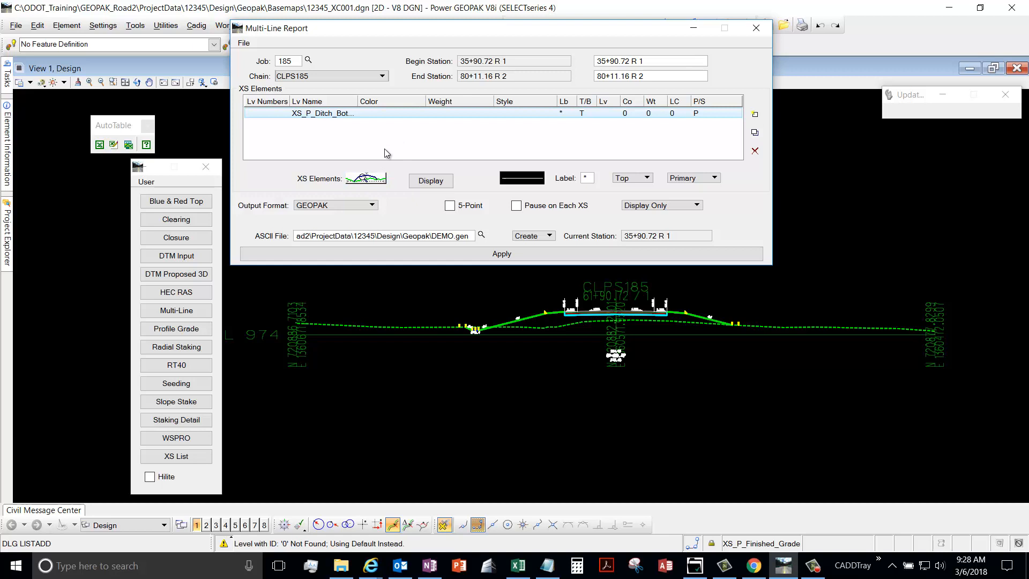
mouse_move(471, 120)
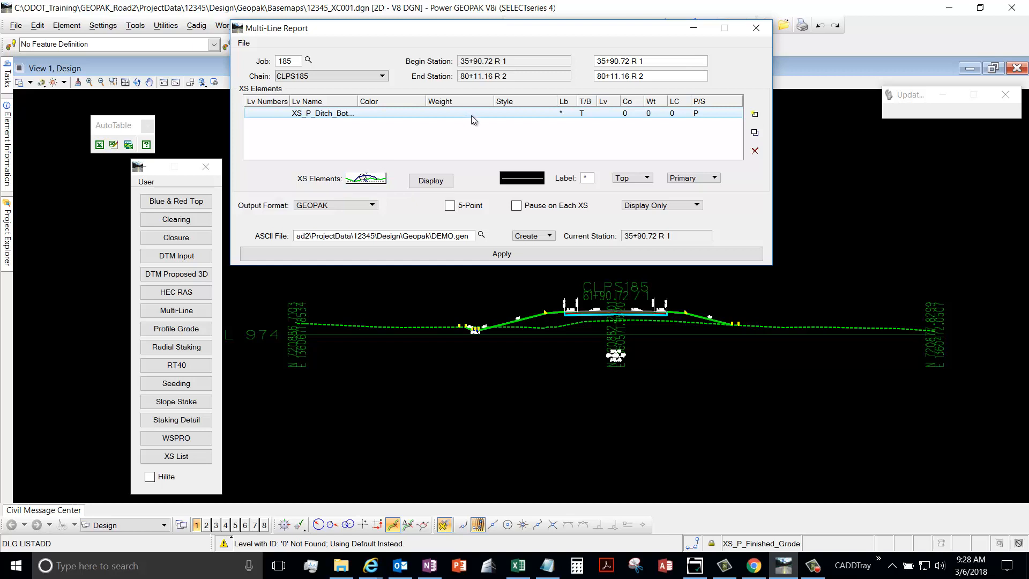
click(661, 205)
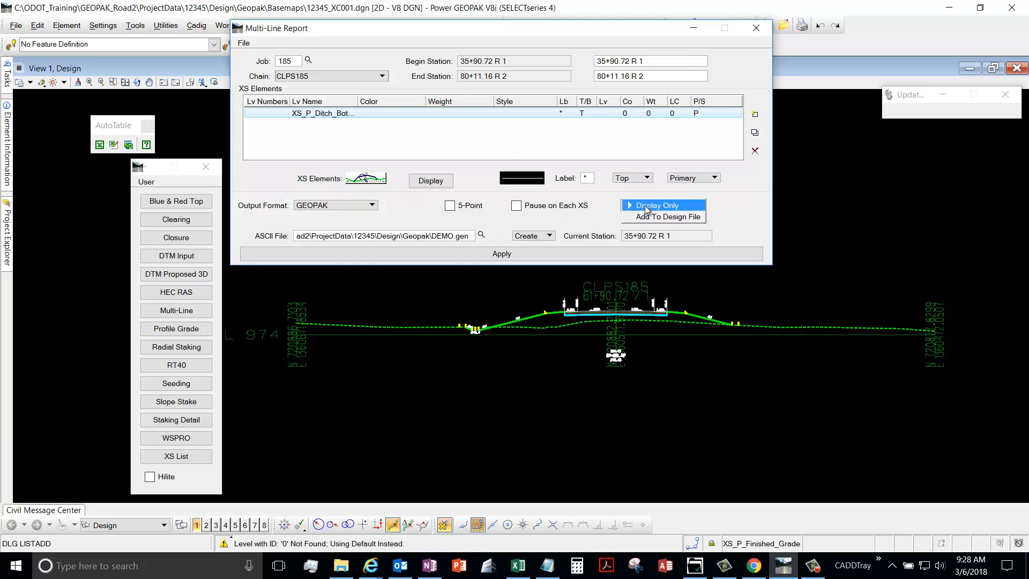
click(658, 204)
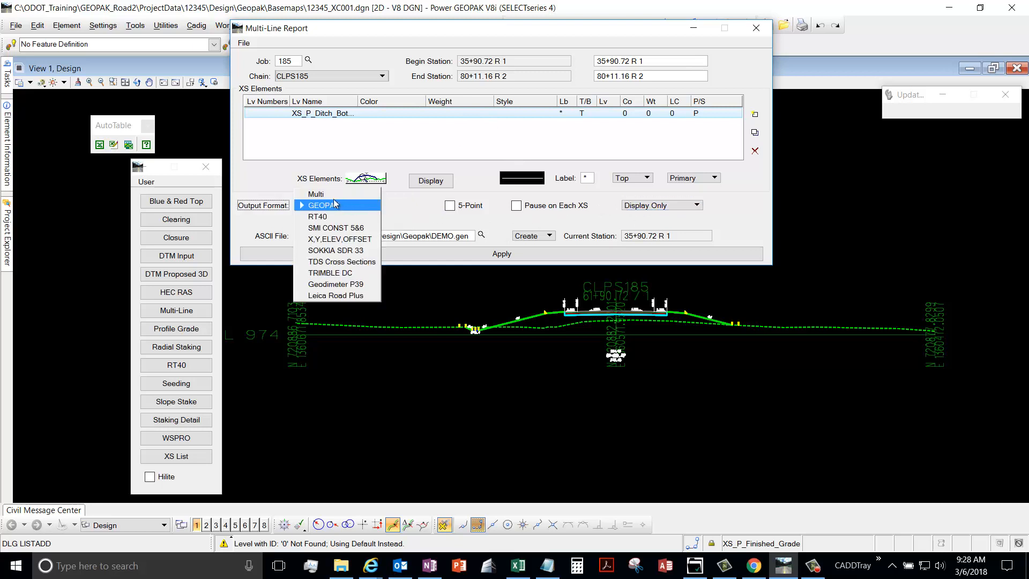
click(332, 204)
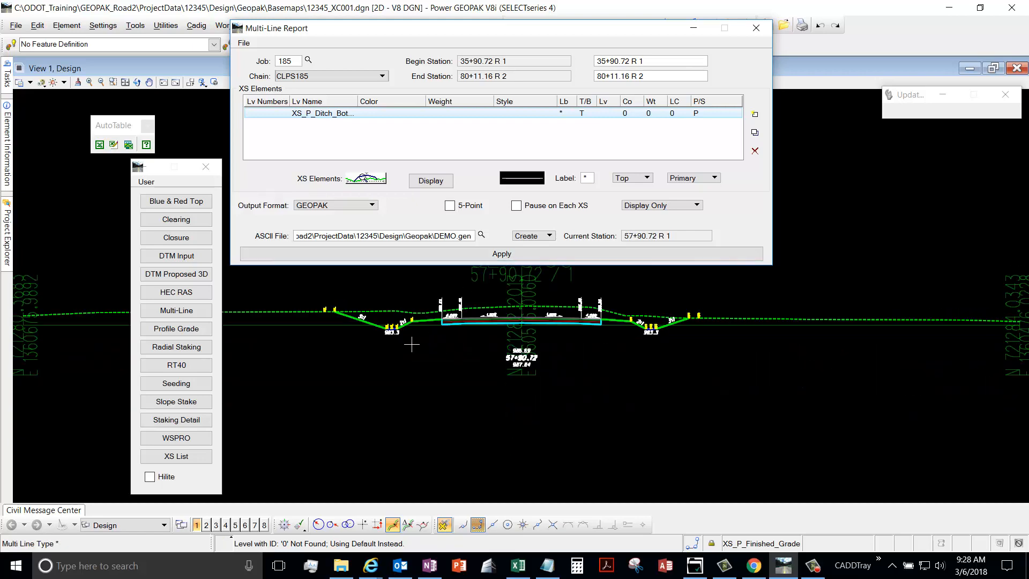
- Let the report step through cross sections to end station 80+11.16 R 2
click(502, 253)
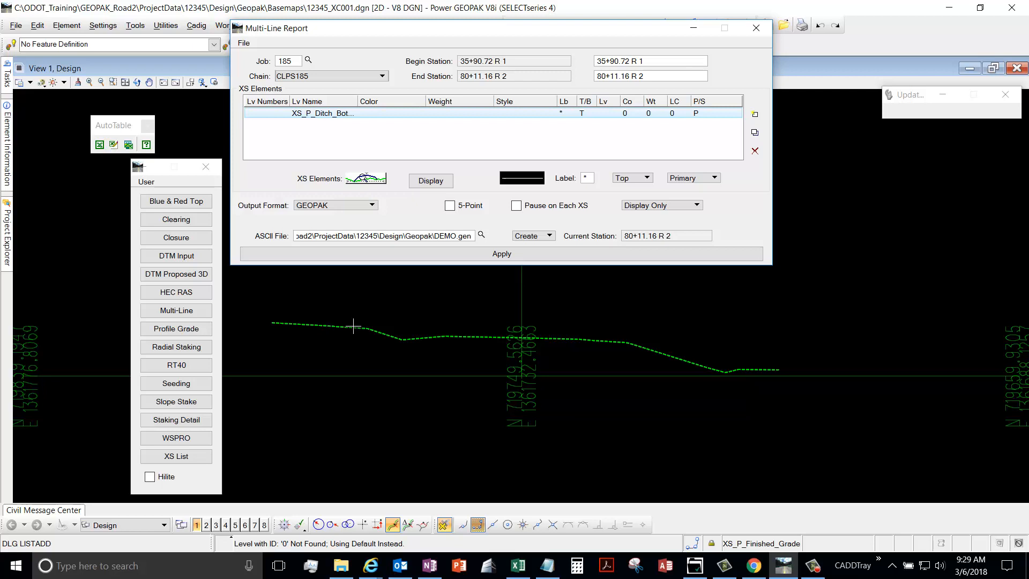
mouse_move(353, 330)
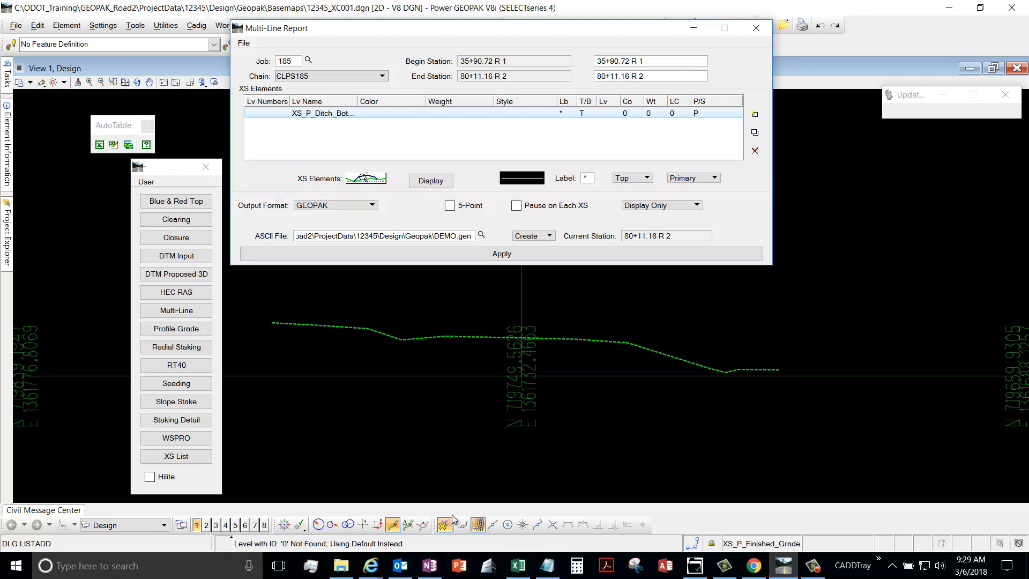
mouse_move(624, 349)
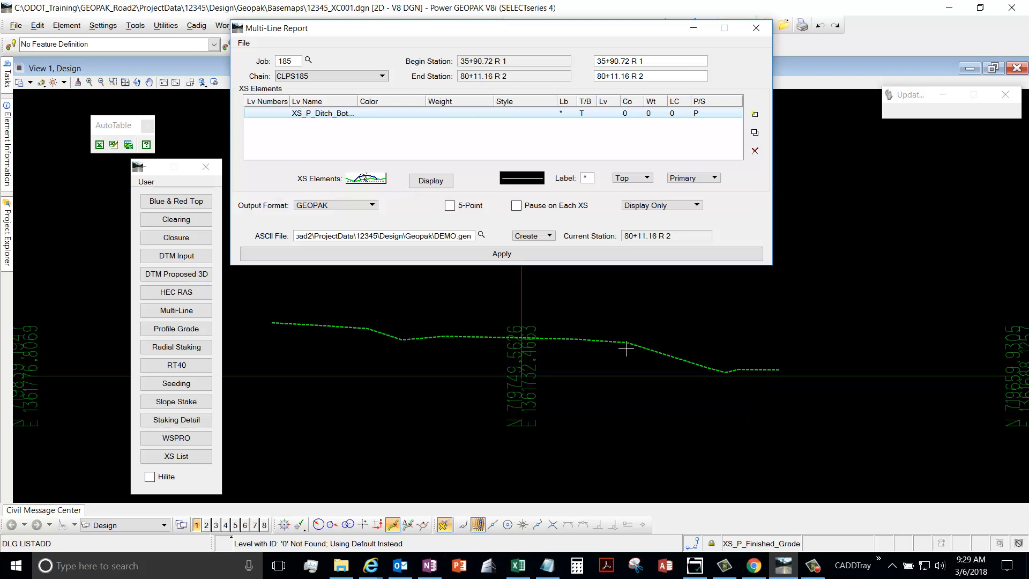
mouse_move(631, 342)
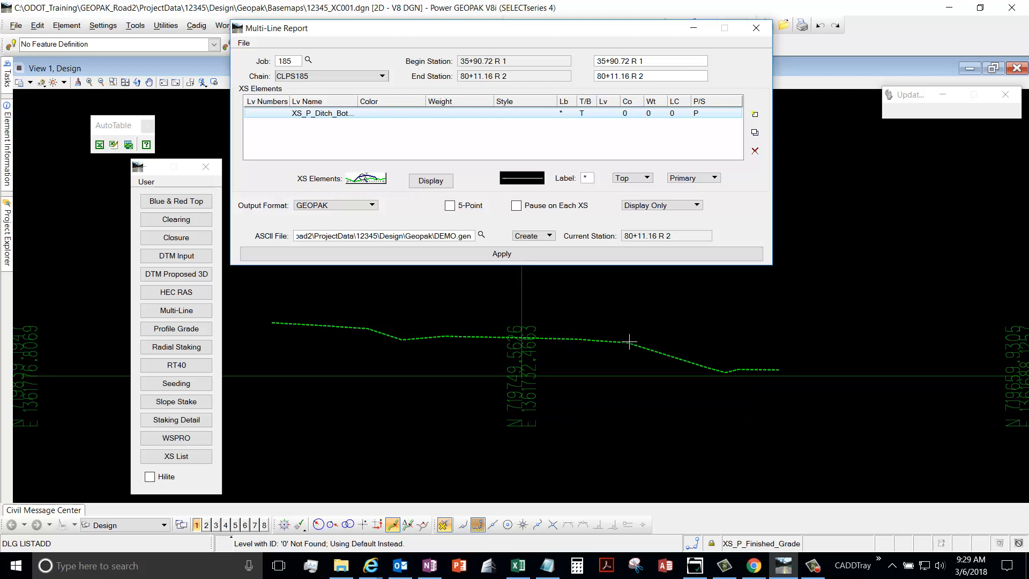
mouse_move(634, 351)
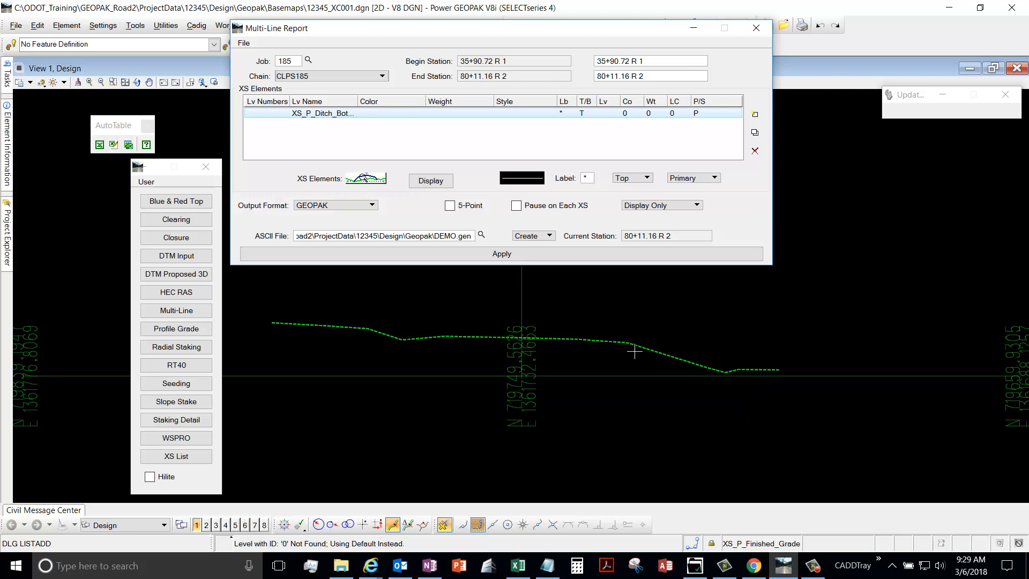
mouse_move(669, 373)
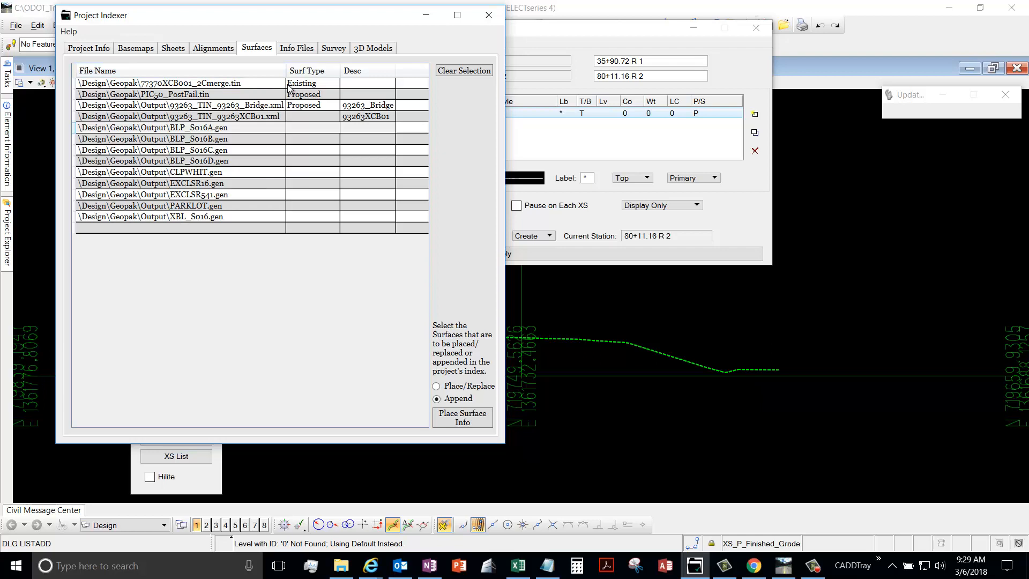
mouse_move(261, 124)
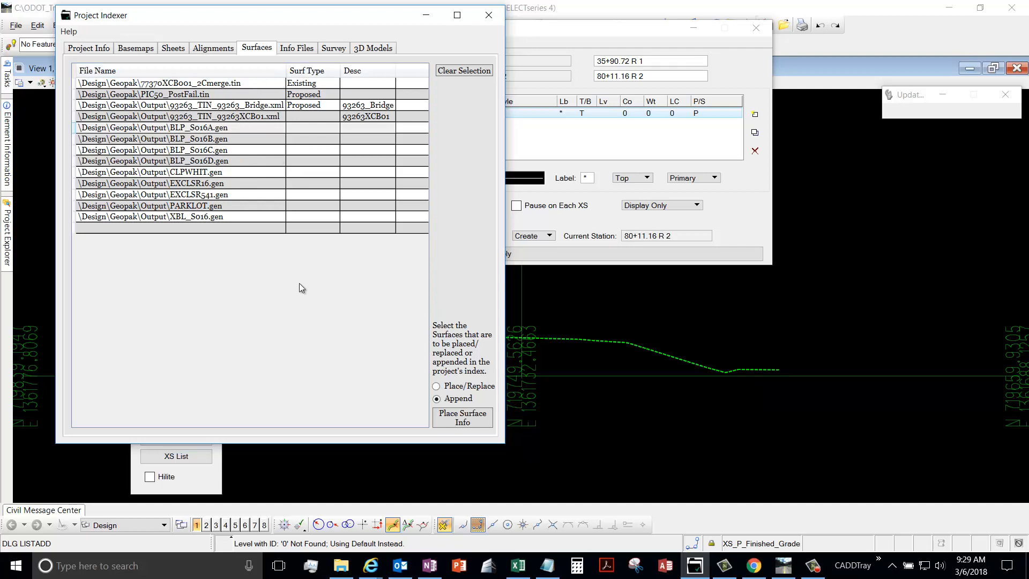
mouse_move(316, 150)
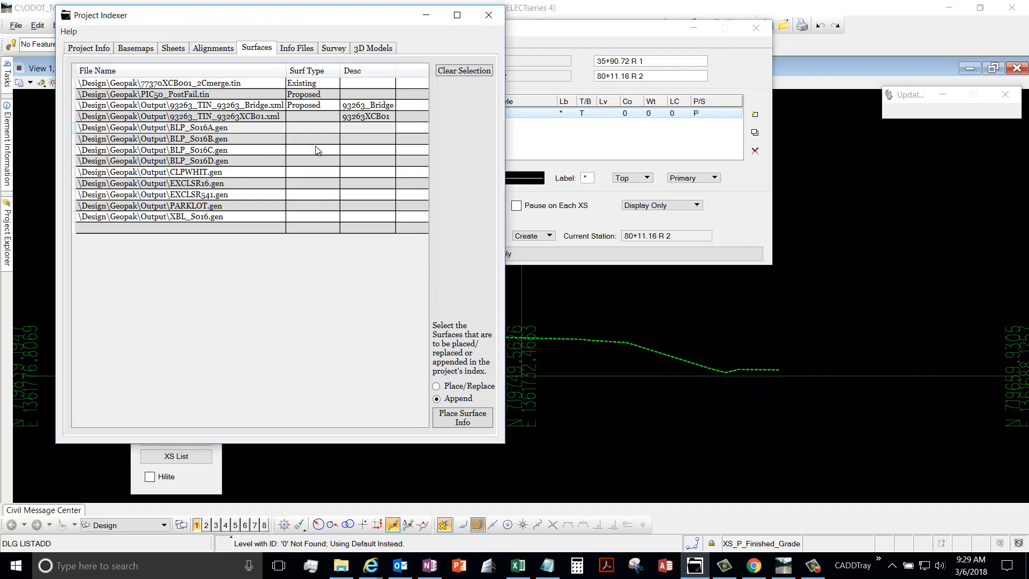